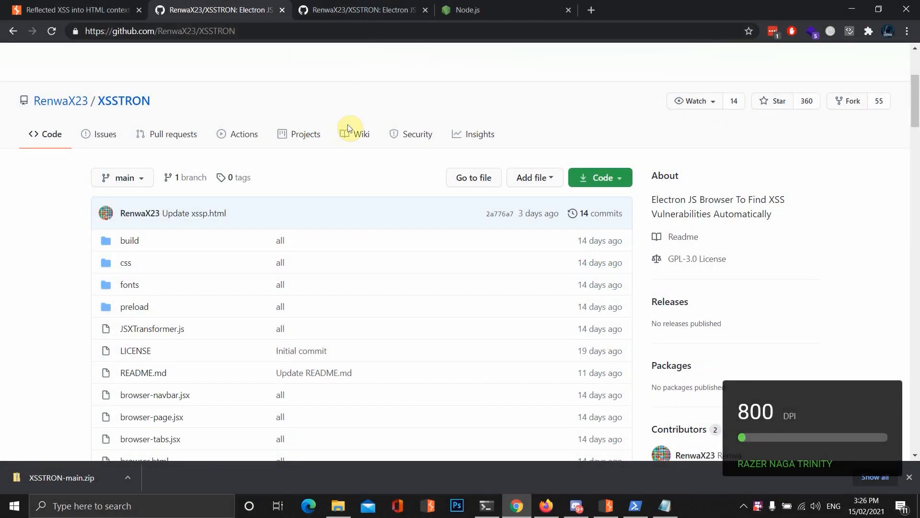
- Scroll through the XSSTRON README, highlighting the phrase about POST request support
scroll(down, 3)
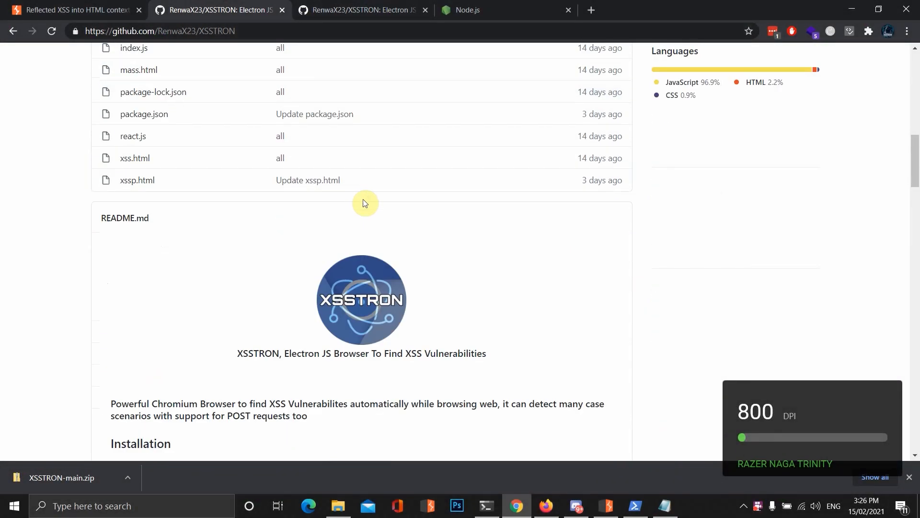
scroll(down, 3)
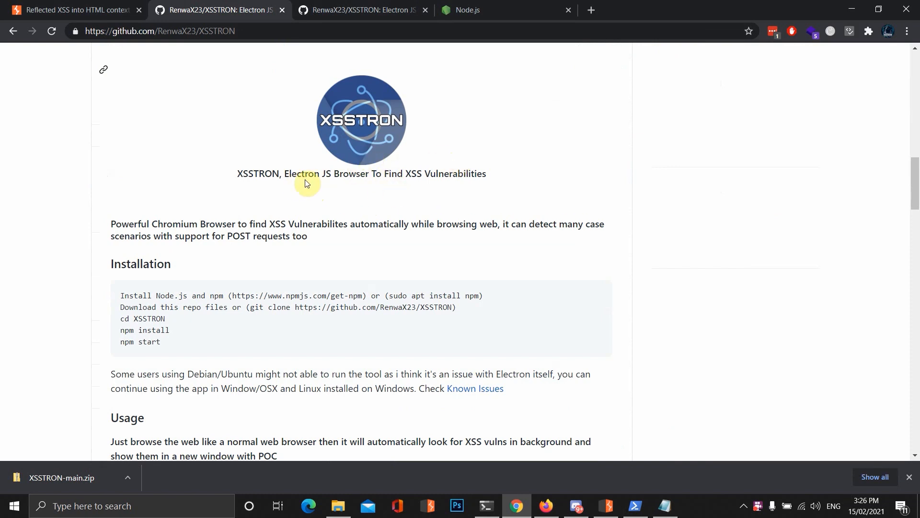
mouse_move(384, 198)
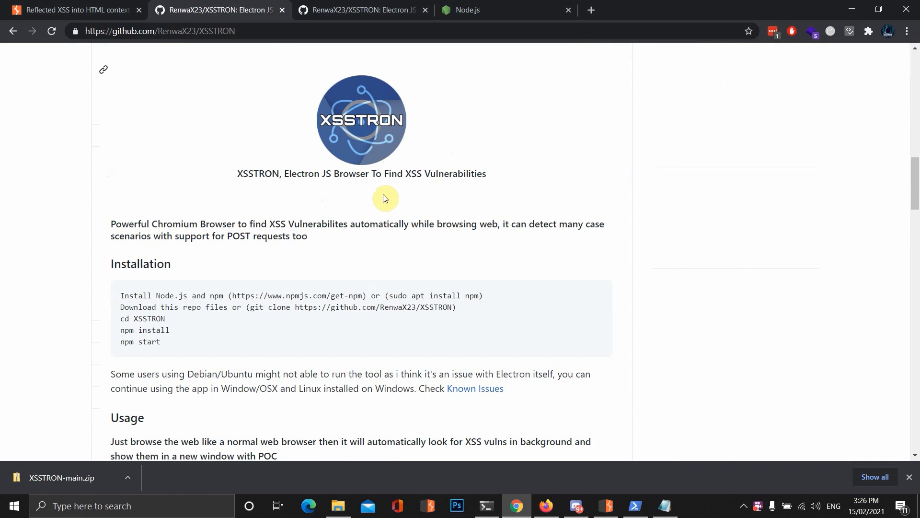
mouse_move(515, 216)
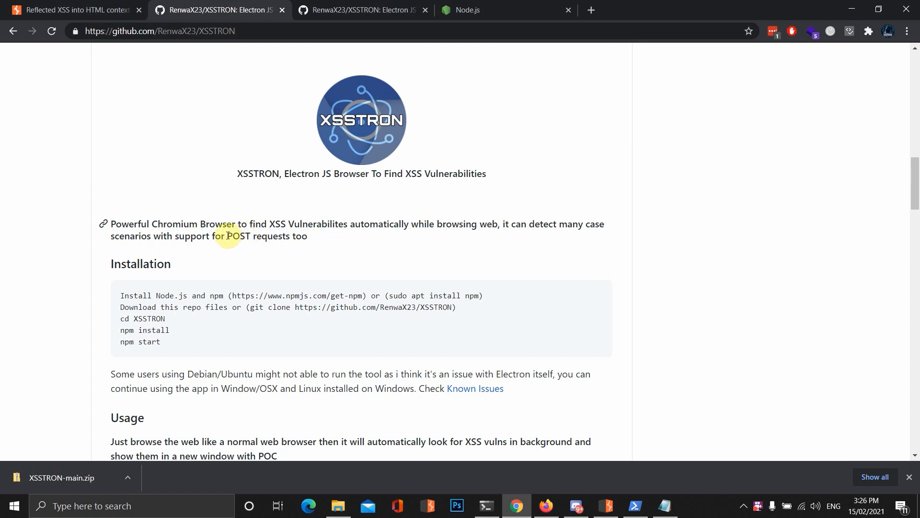
drag(228, 235, 307, 235)
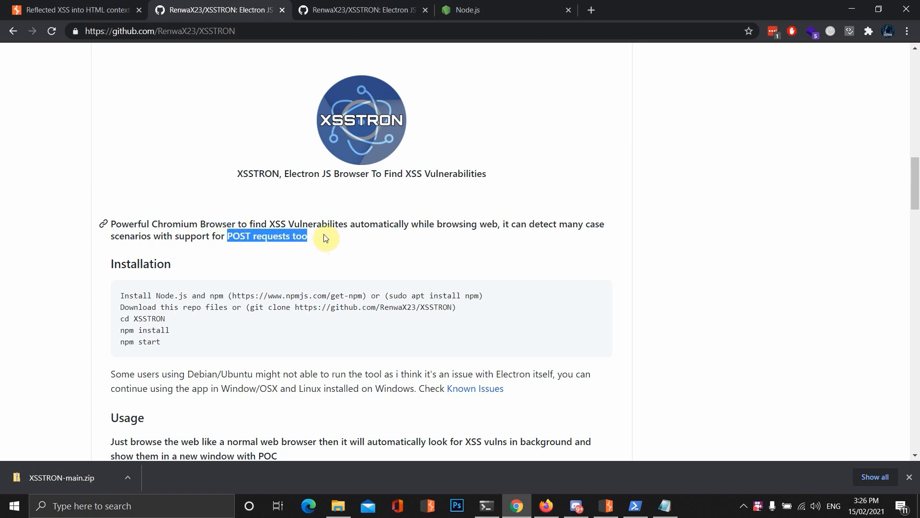
mouse_move(247, 218)
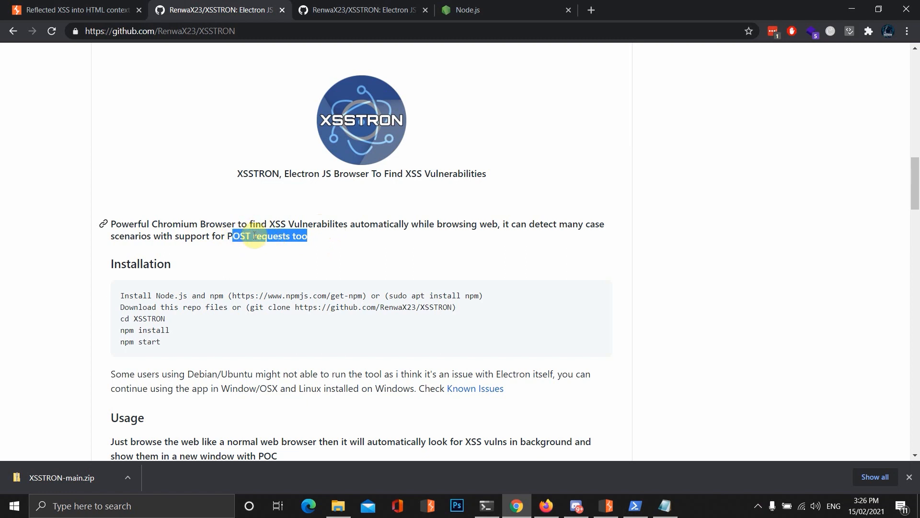
scroll(down, 3)
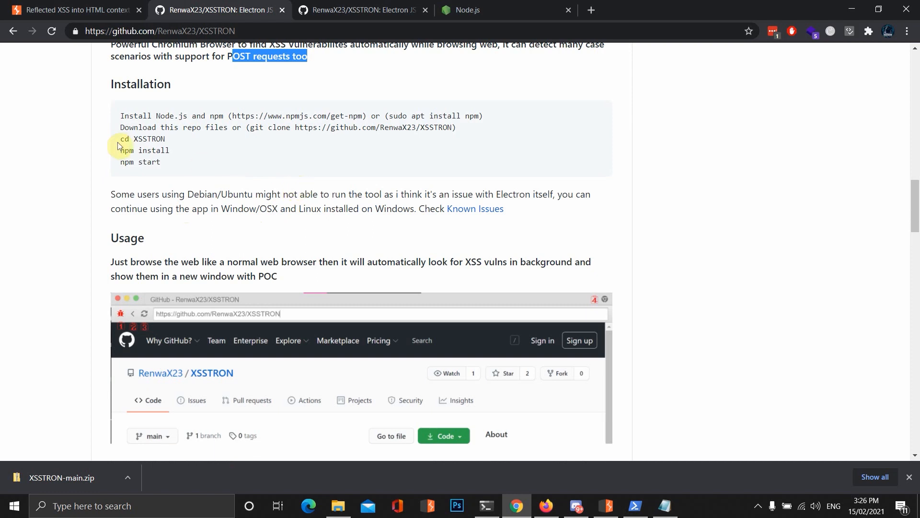
mouse_move(285, 198)
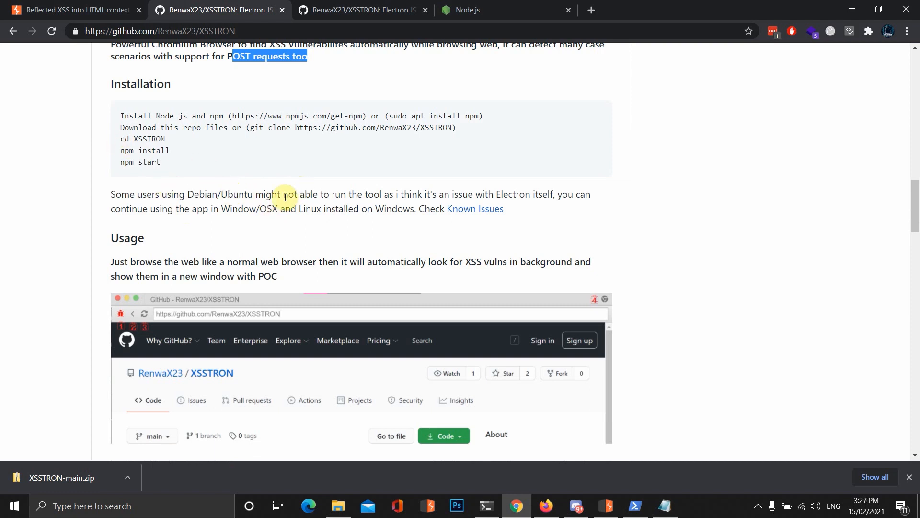
scroll(down, 3)
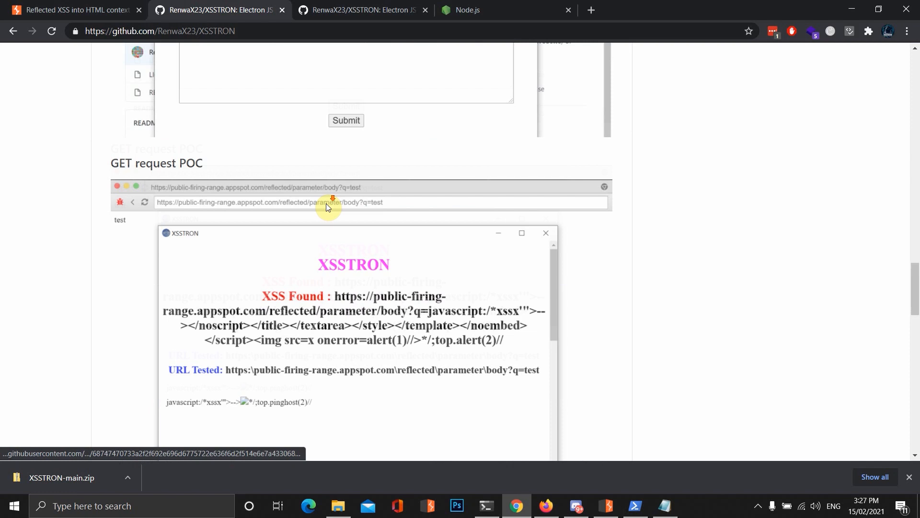
scroll(down, 3)
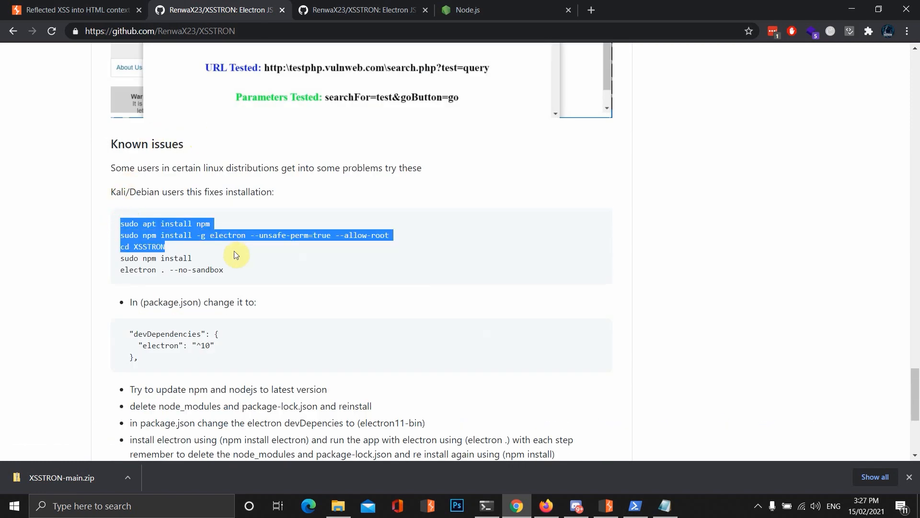
drag(235, 256, 393, 243)
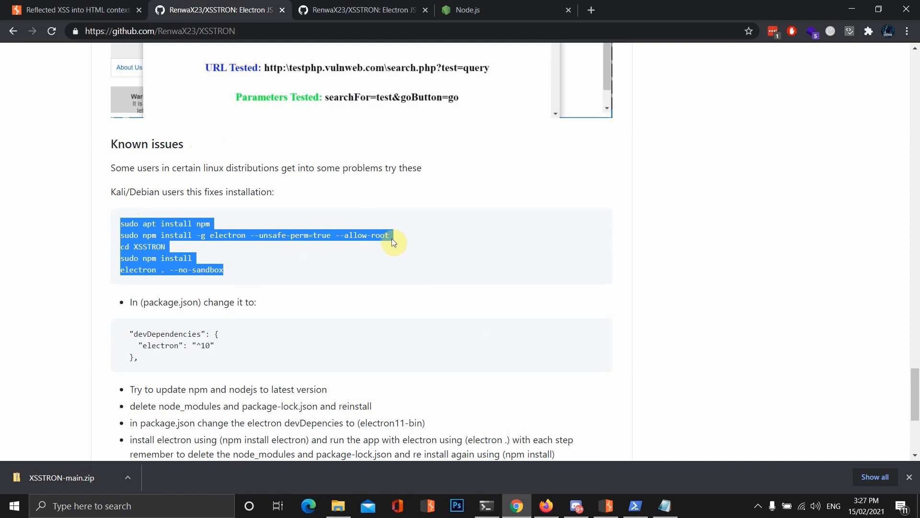
mouse_move(425, 238)
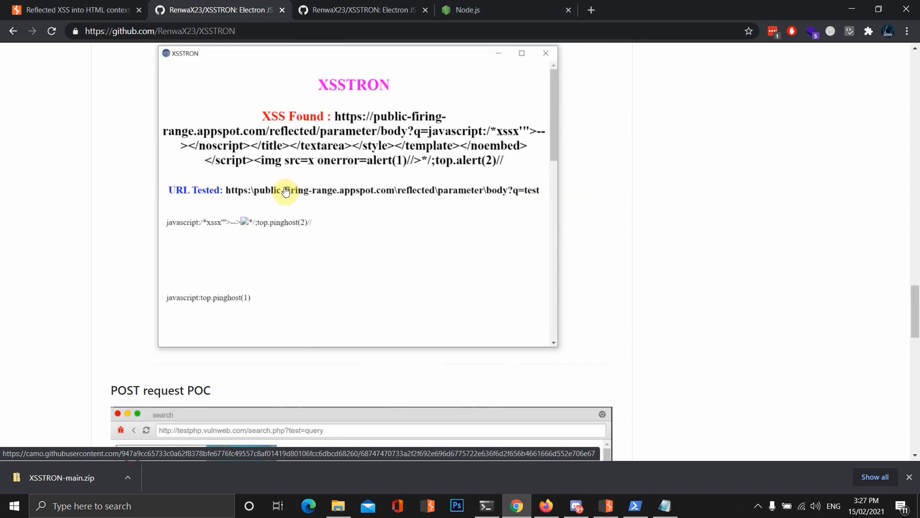
mouse_move(304, 120)
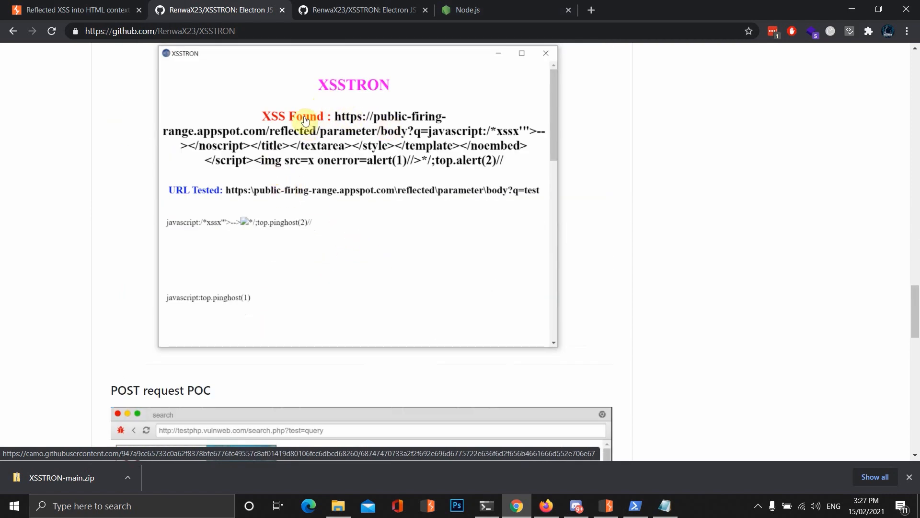
mouse_move(514, 171)
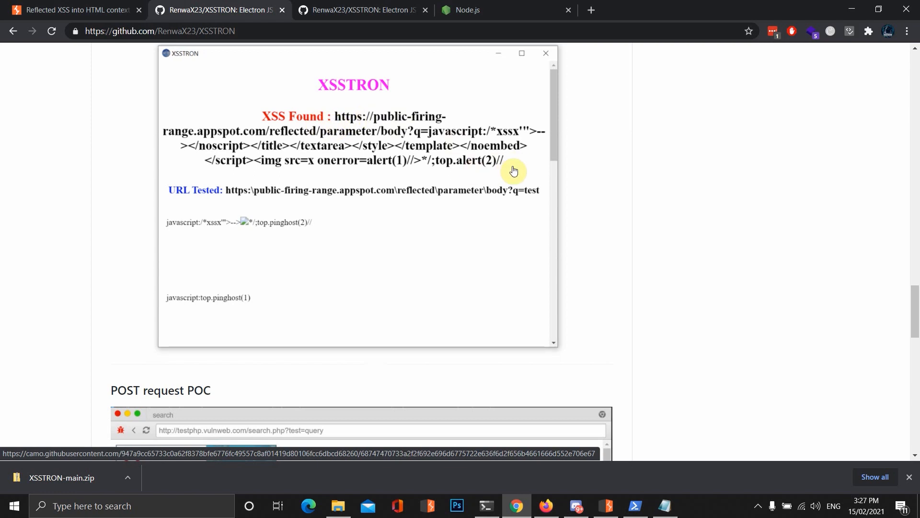
mouse_move(299, 153)
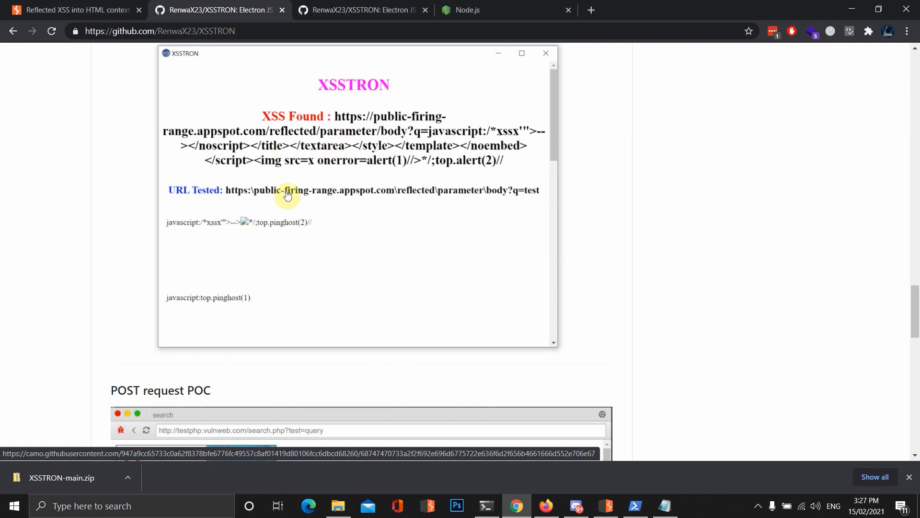
mouse_move(185, 216)
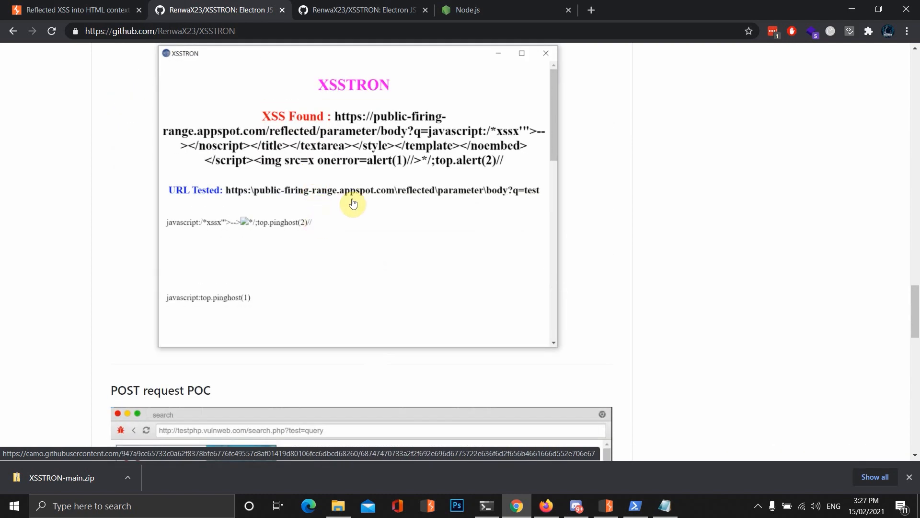
scroll(down, 3)
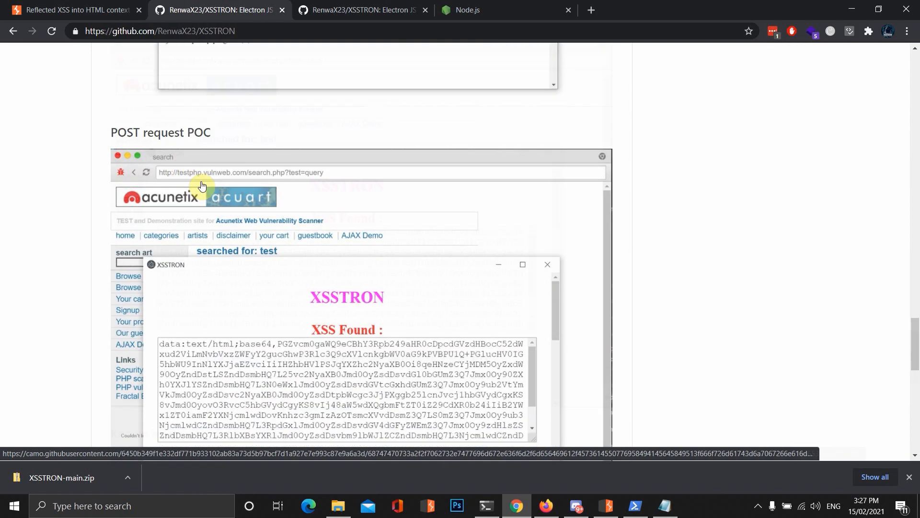
scroll(down, 3)
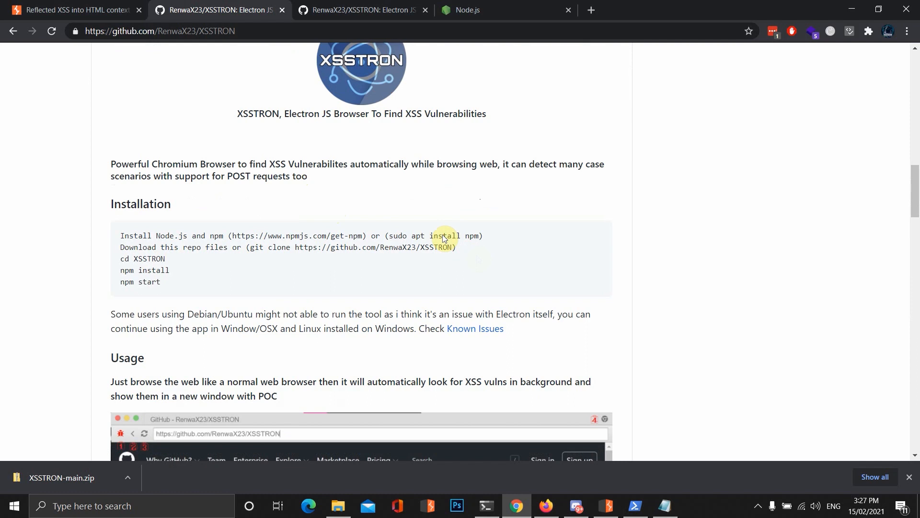
- View the nodejs.org download options, then show the Node v15.8.0 installer in Downloads
click(502, 10)
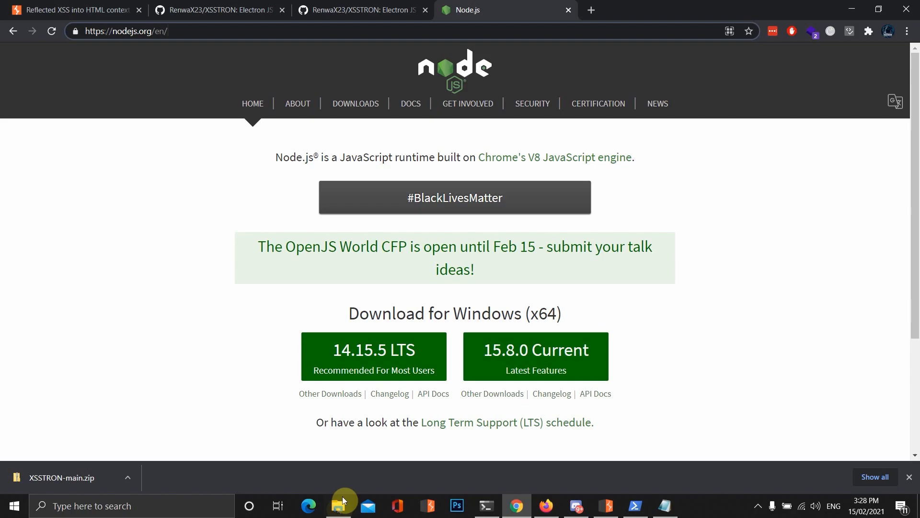
click(338, 505)
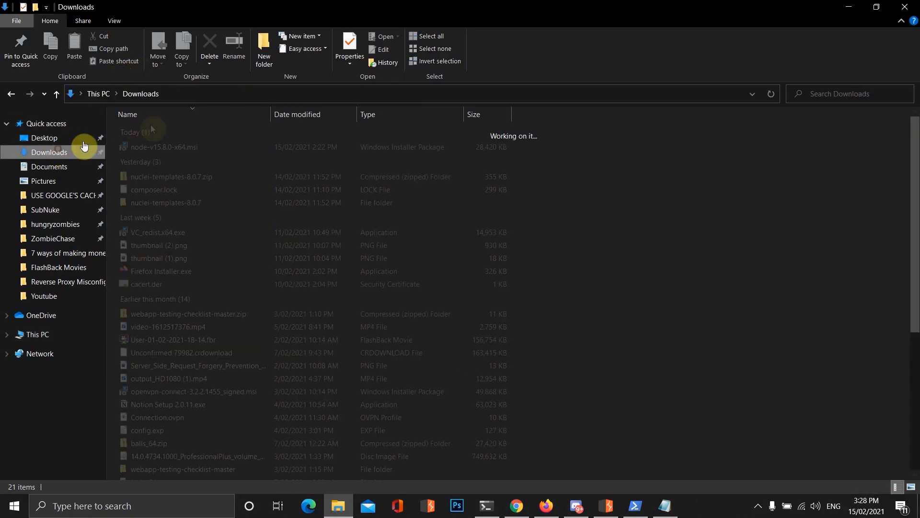
mouse_move(180, 147)
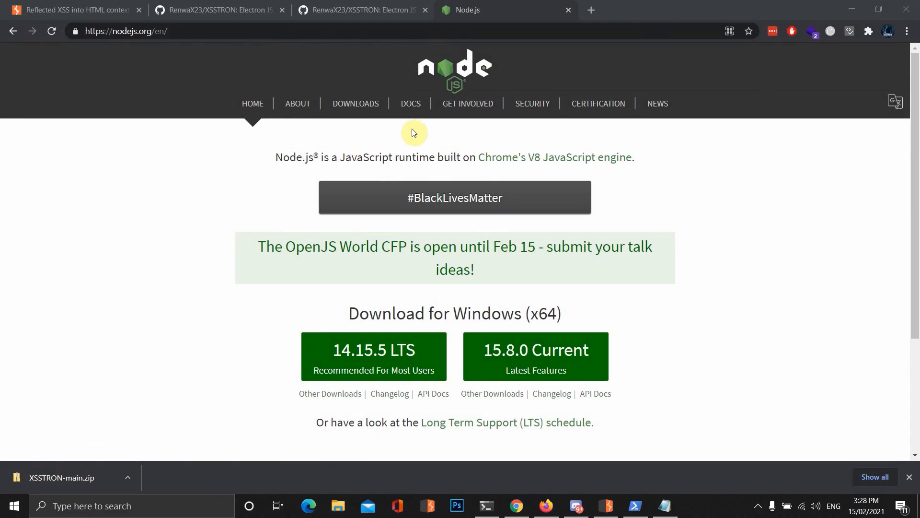
mouse_move(409, 141)
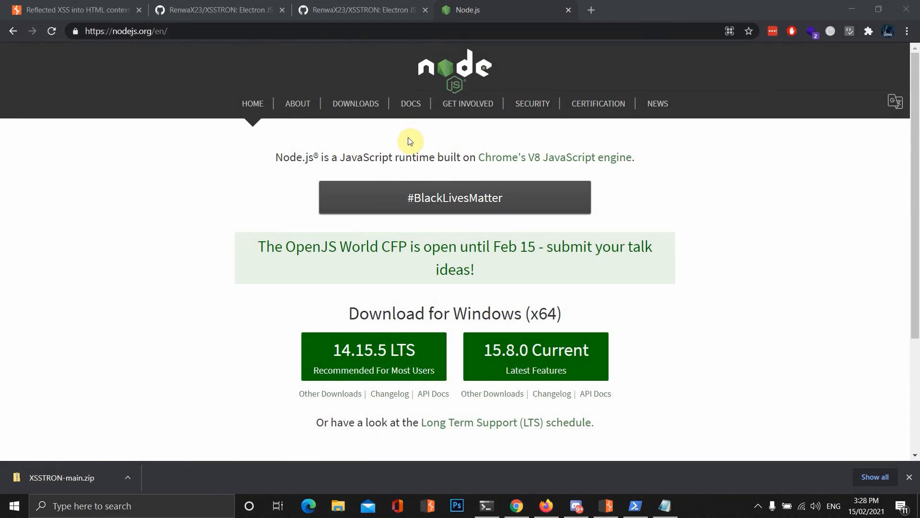
mouse_move(464, 139)
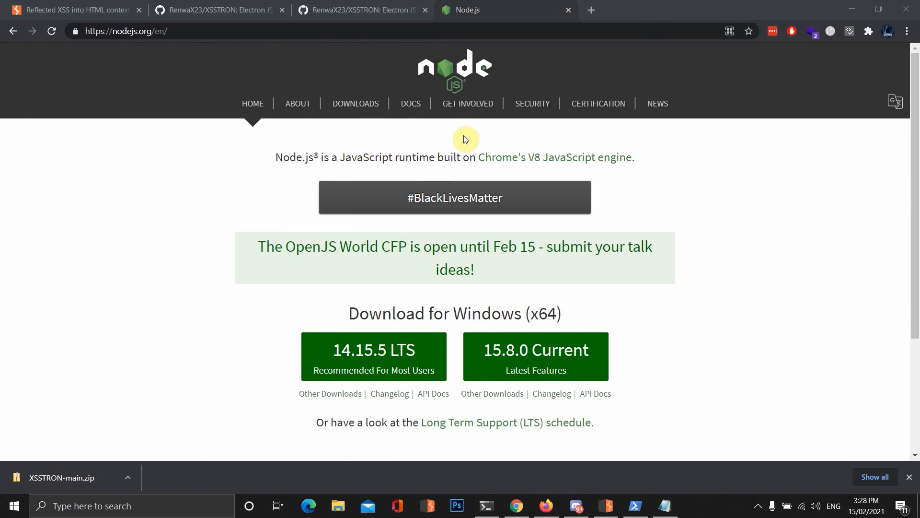
mouse_move(513, 96)
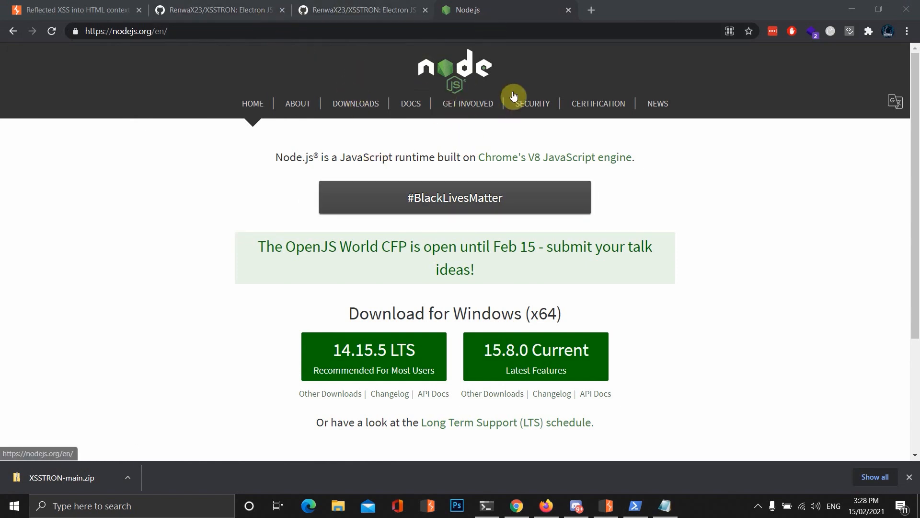
mouse_move(522, 55)
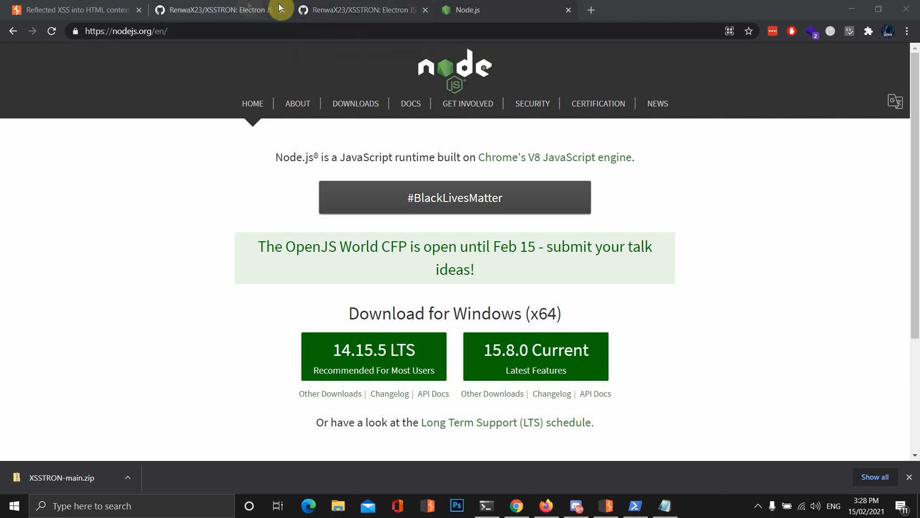
- On the XSSTRON repository page, view the Code clone options and scroll to the files
click(218, 10)
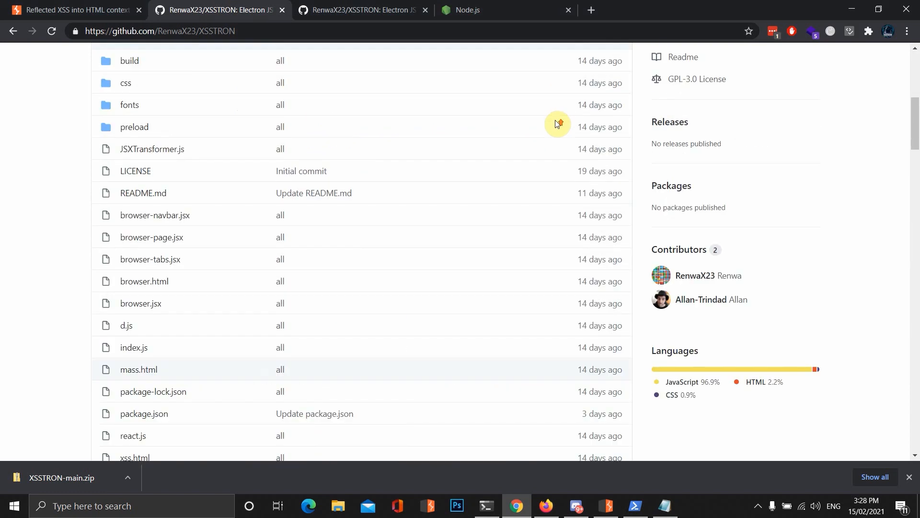
click(599, 354)
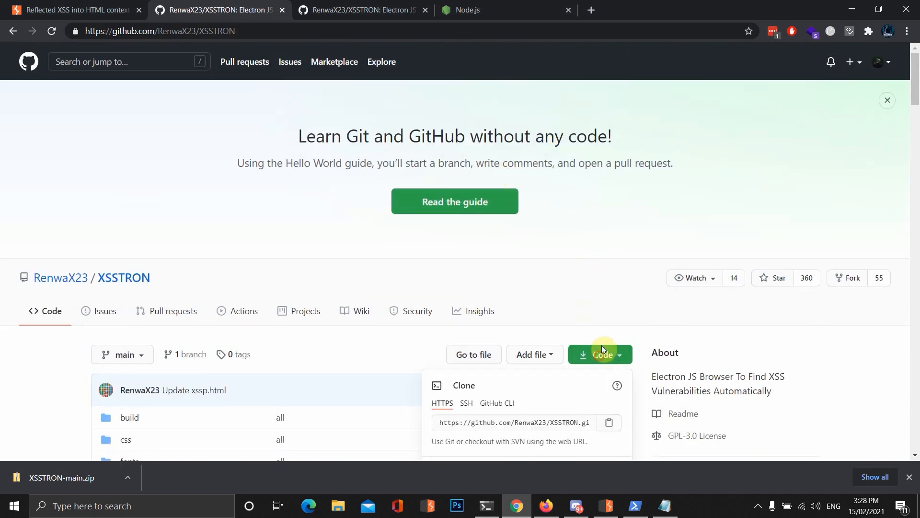
scroll(down, 3)
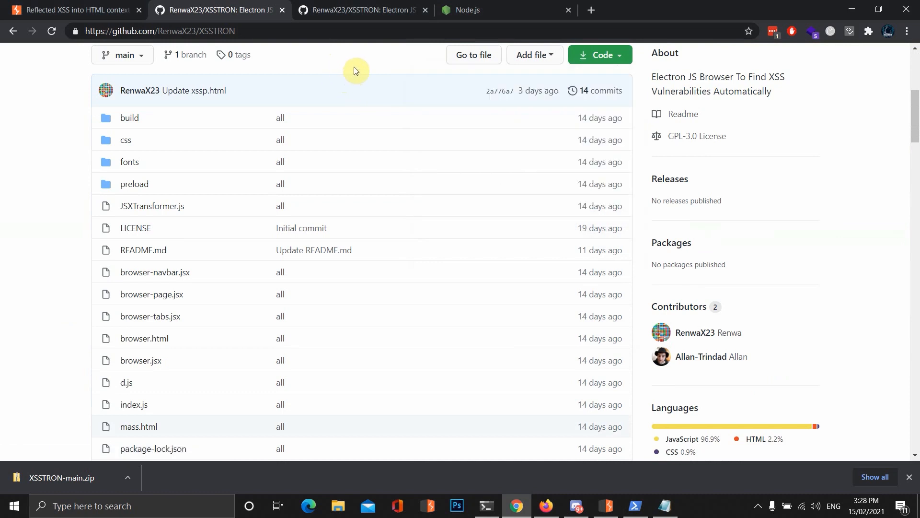
mouse_move(404, 54)
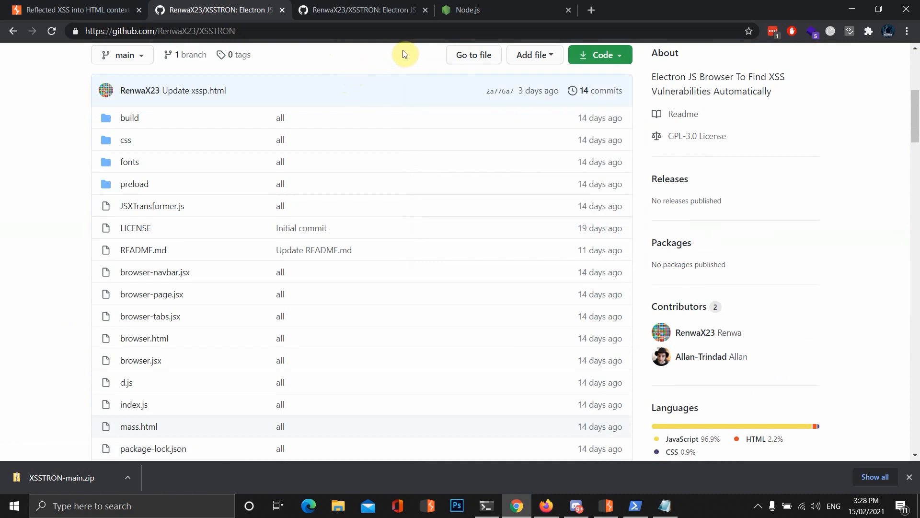
click(599, 55)
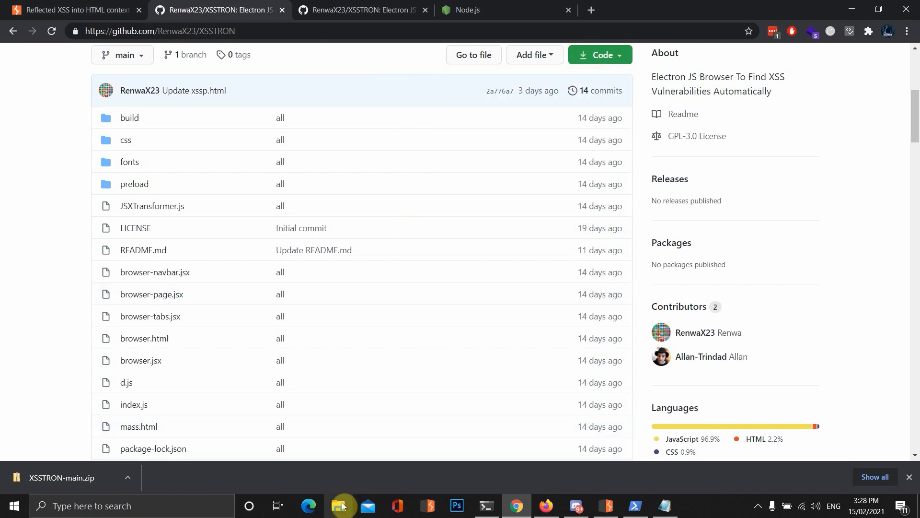
- Open Documents > Tools > XSSTRON-main in File Explorer and start PowerShell there
click(337, 506)
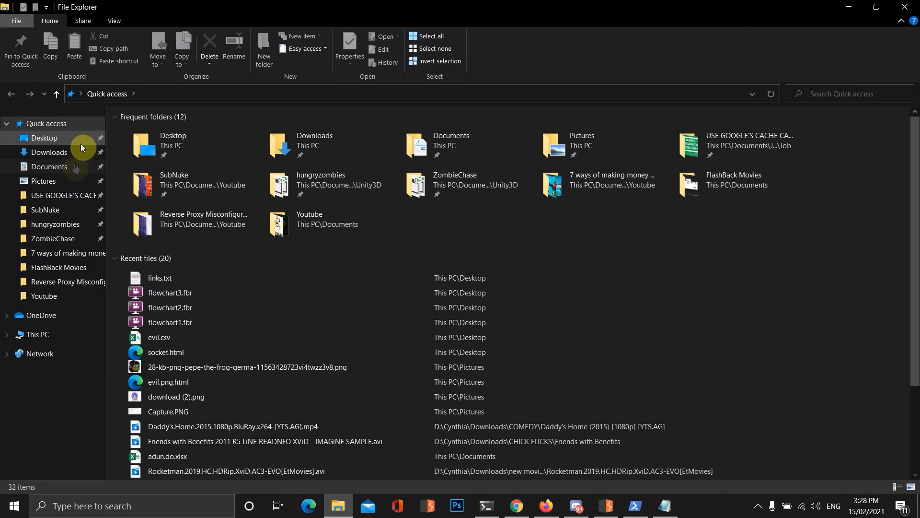
click(49, 152)
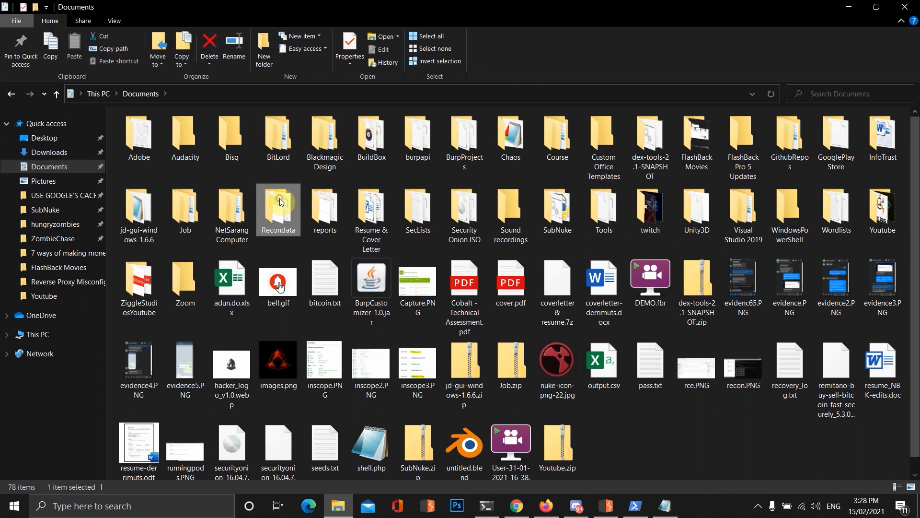
double_click(603, 204)
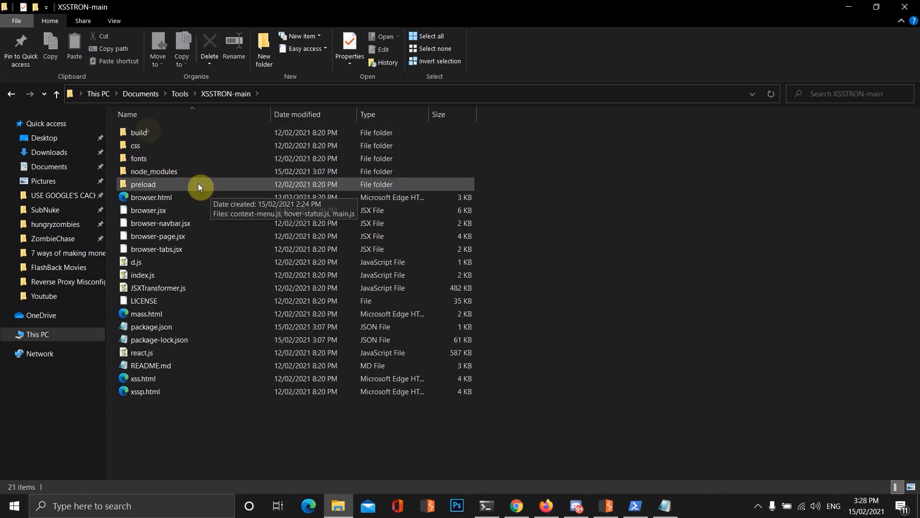
click(635, 510)
text(npm insta)
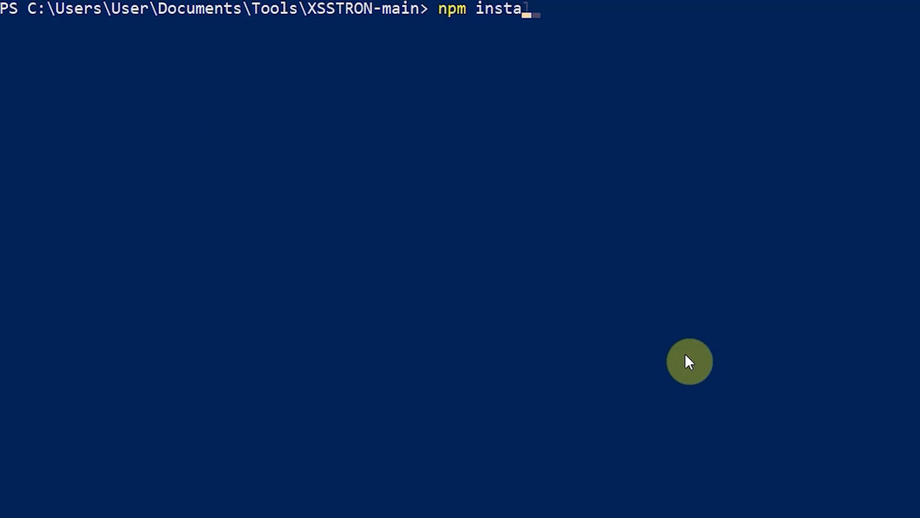
- Finish typing the npm install command at the XSSTRON-main PowerShell prompt
text(ll)
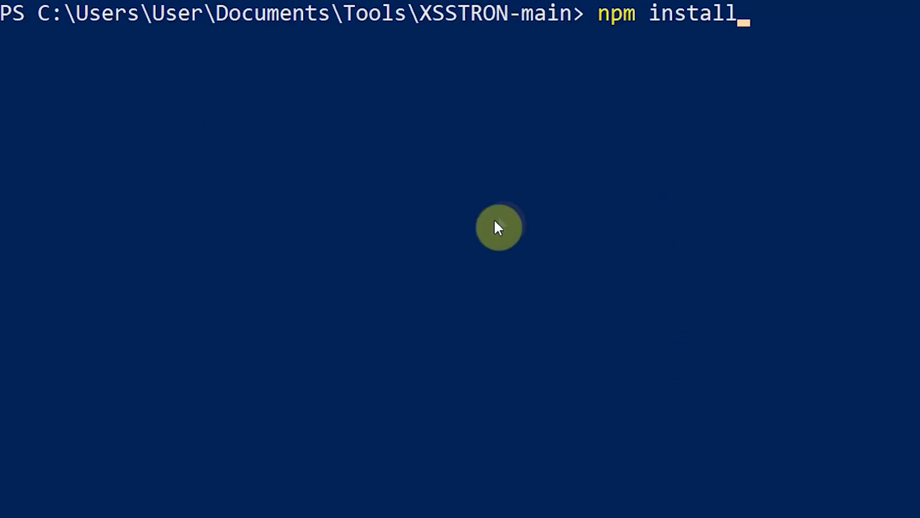
mouse_move(648, 183)
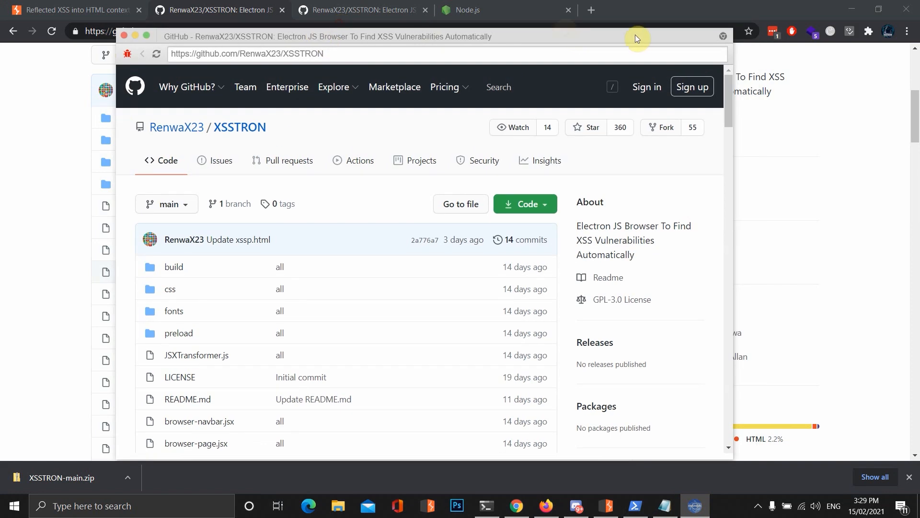
- Load the Web Security Academy XSS lab in XSSTRON and search its blog for 'asdf'
click(70, 10)
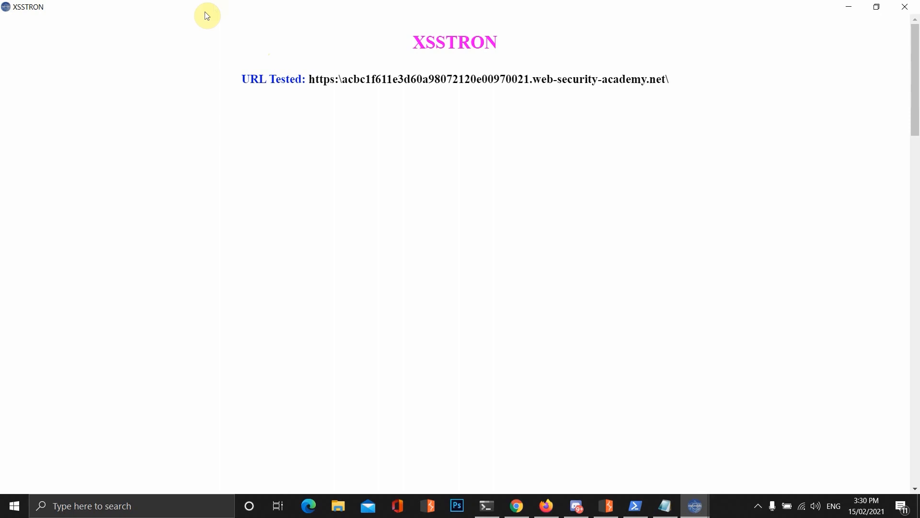
mouse_move(375, 63)
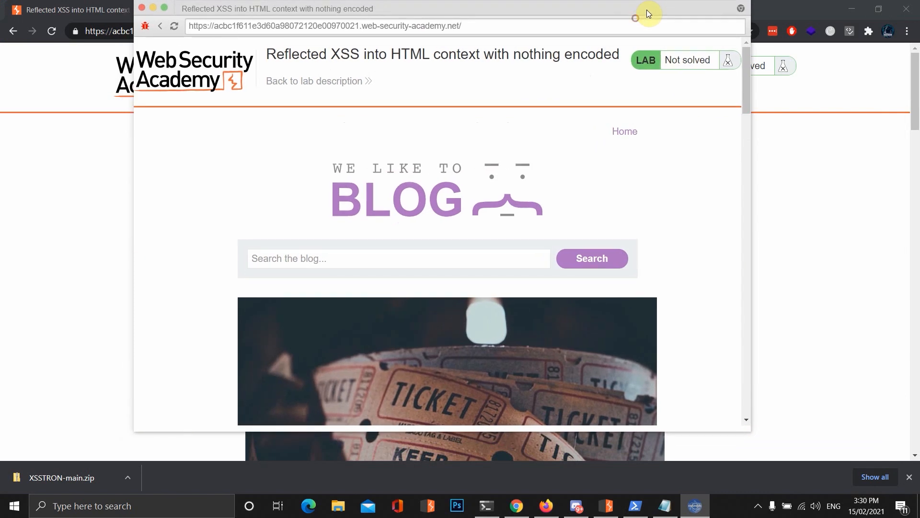
click(398, 258)
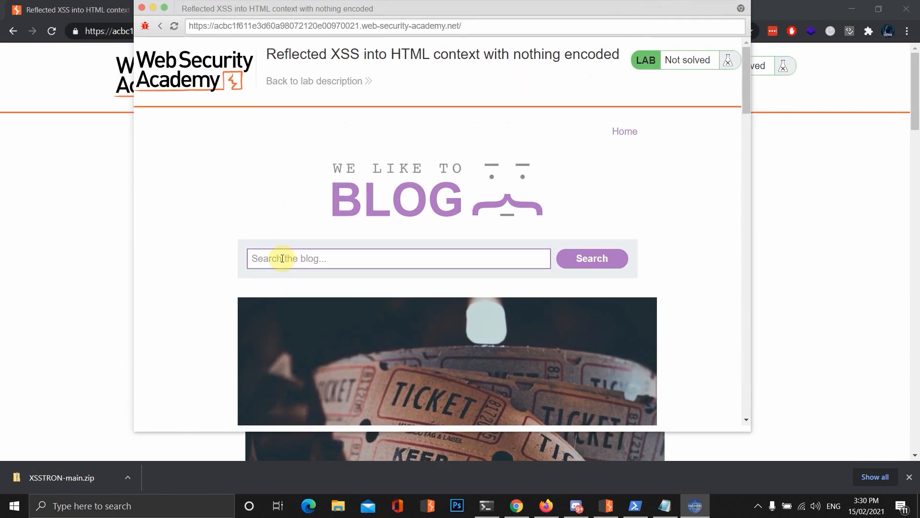
text(asdf)
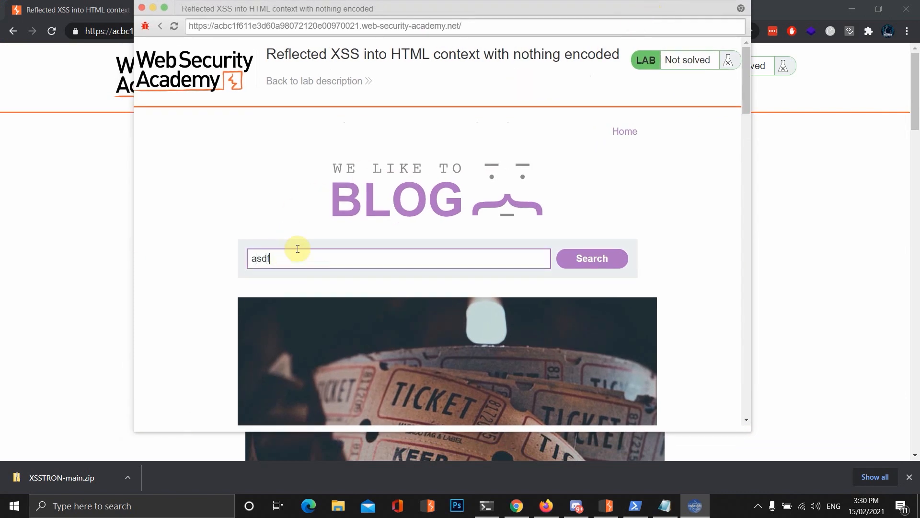
click(591, 258)
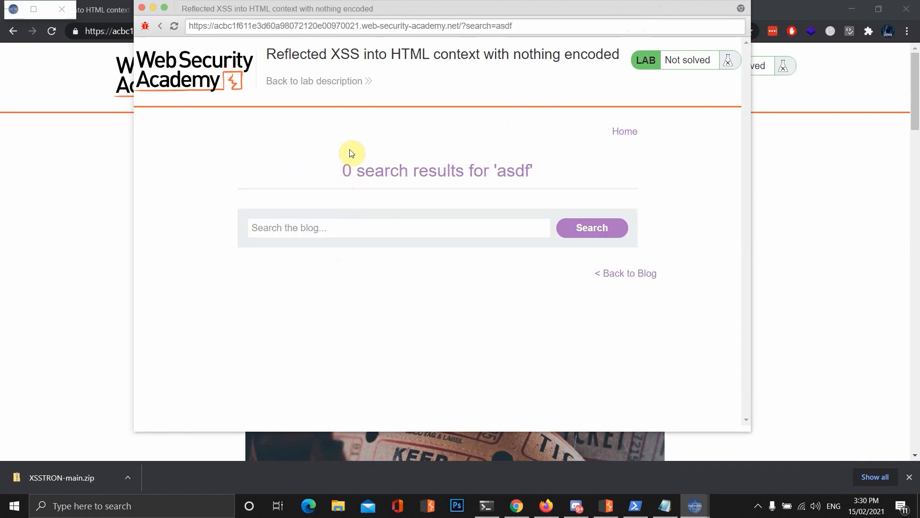
mouse_move(170, 10)
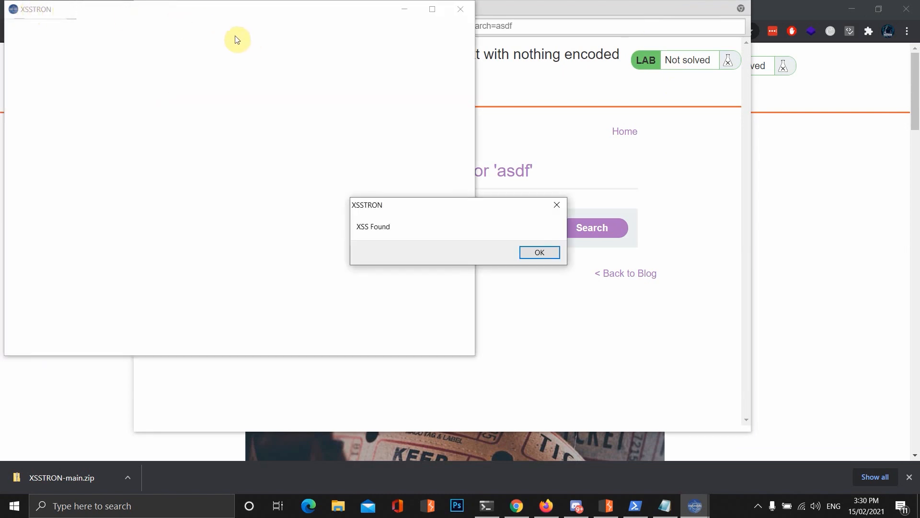
- Submit the reported XSS payload as a blog search and dismiss the resulting alert
click(538, 252)
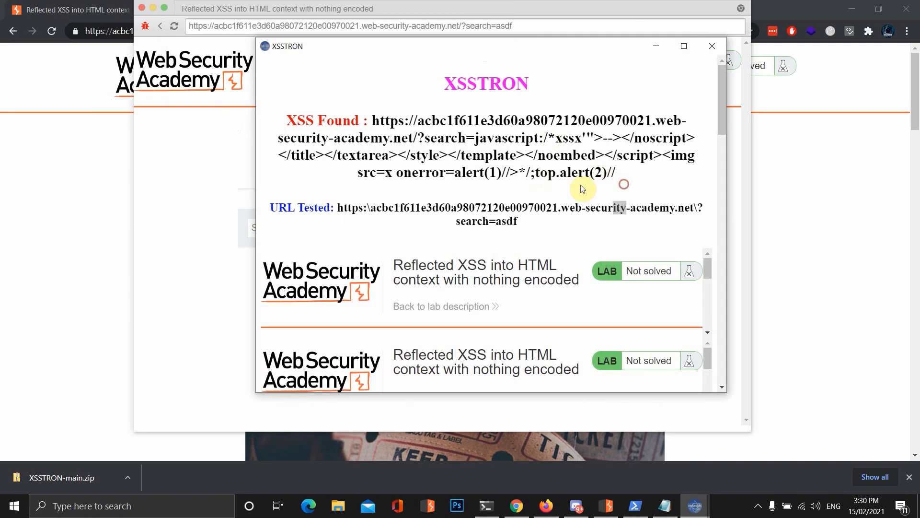
mouse_move(632, 186)
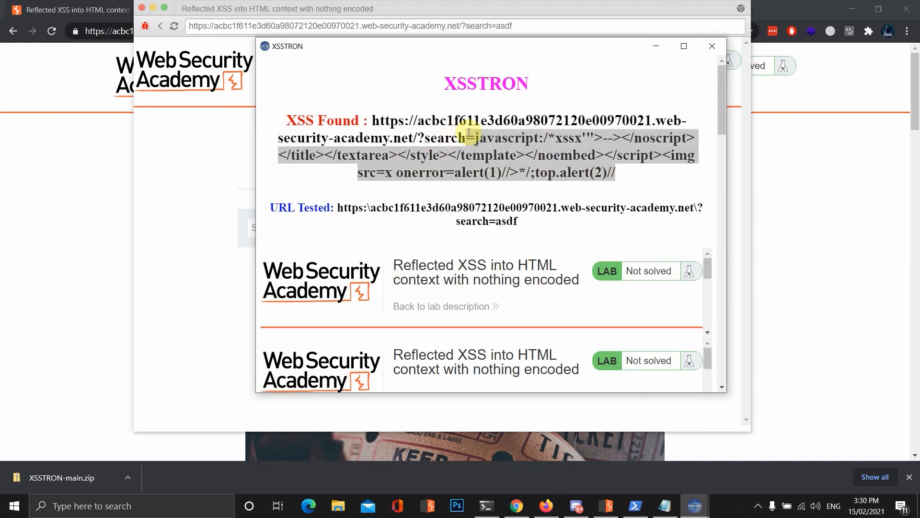
click(712, 46)
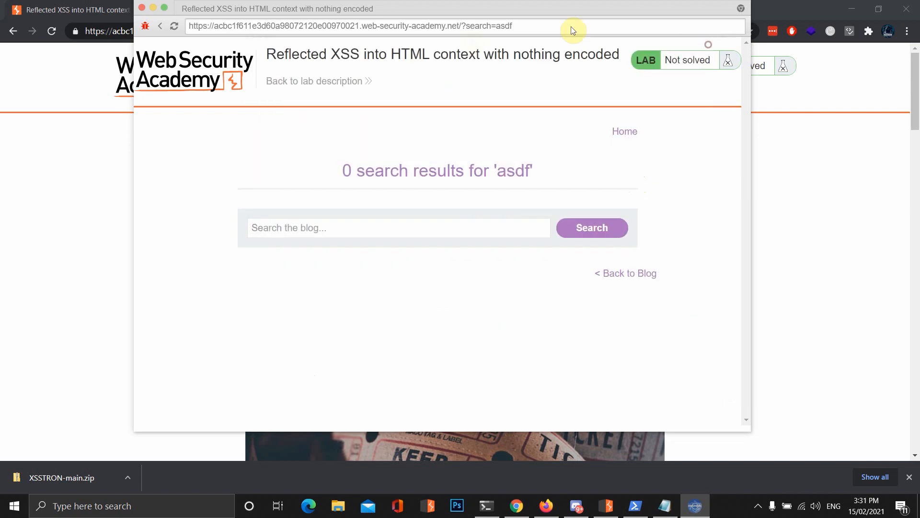
click(592, 228)
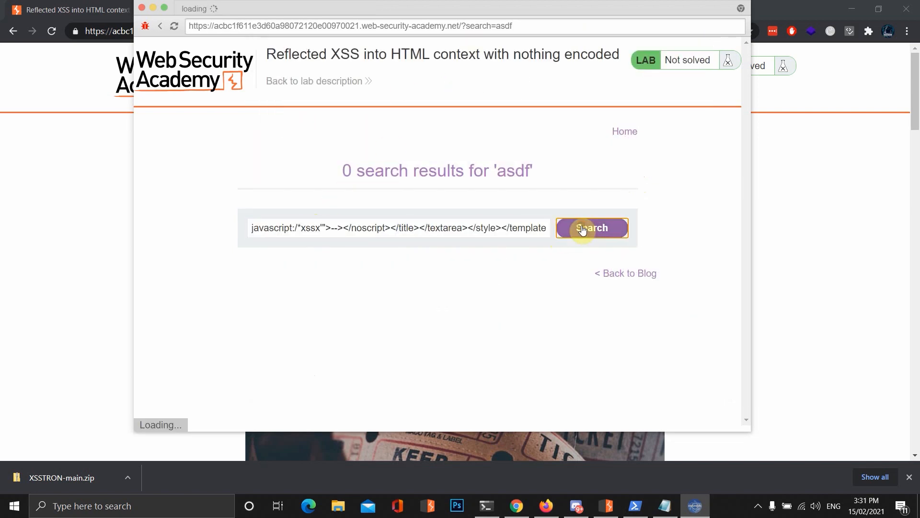
click(591, 227)
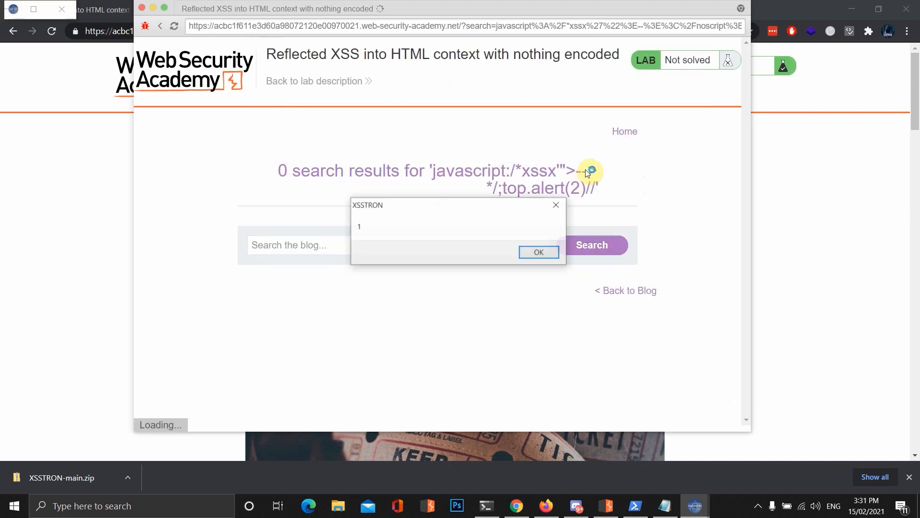
click(537, 251)
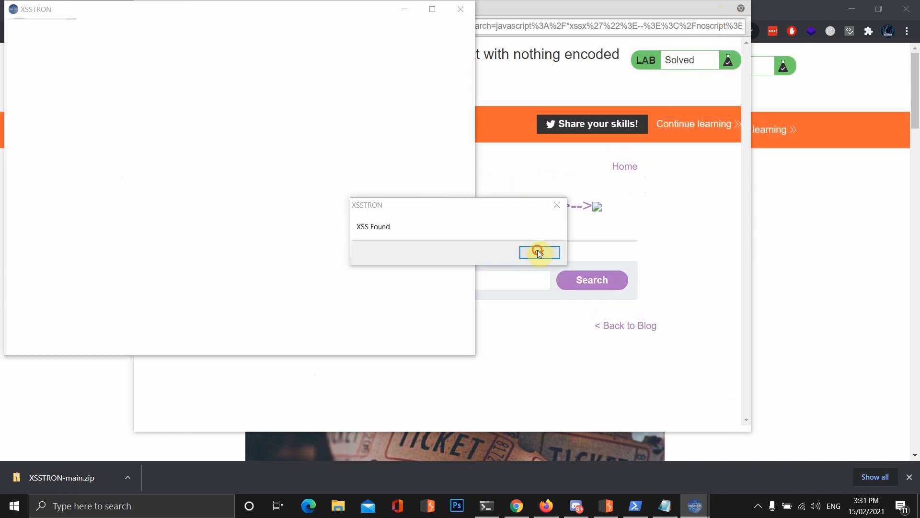
- Dismiss the second XSS Found alert to reach the Solved lab page
click(538, 253)
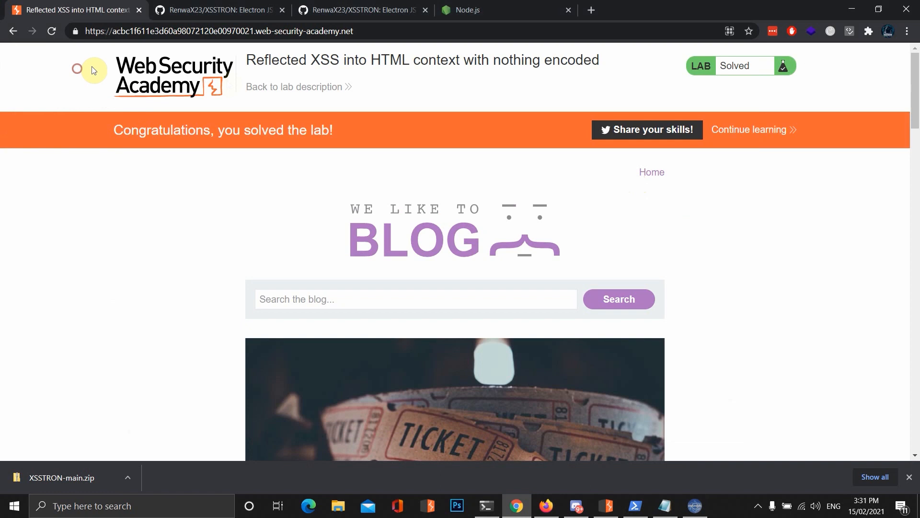
mouse_move(377, 85)
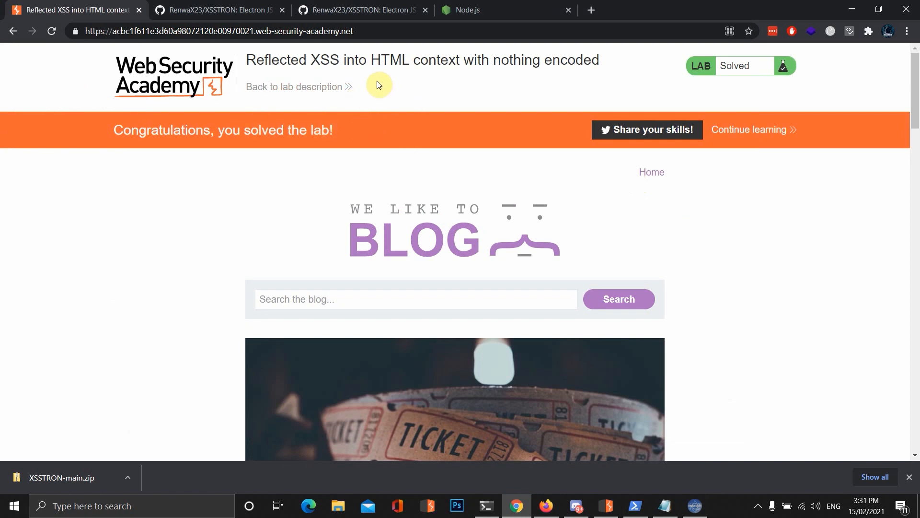
mouse_move(434, 99)
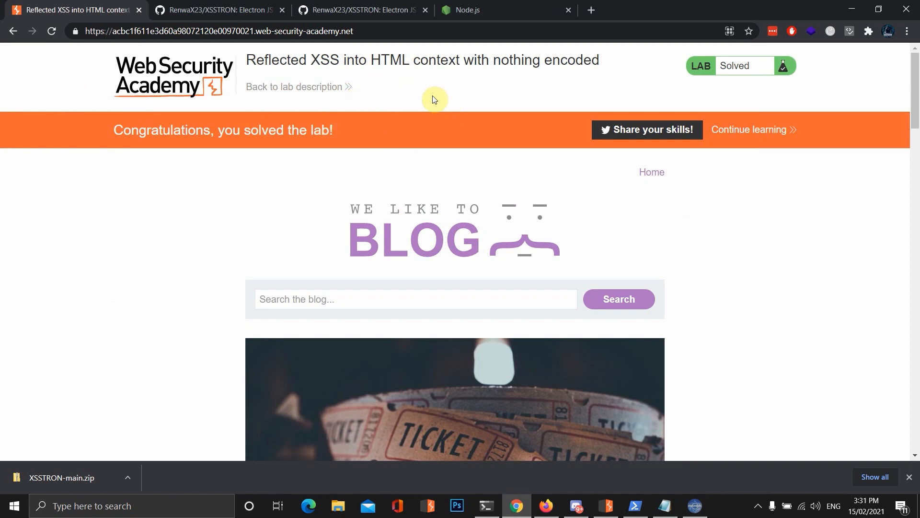
mouse_move(498, 498)
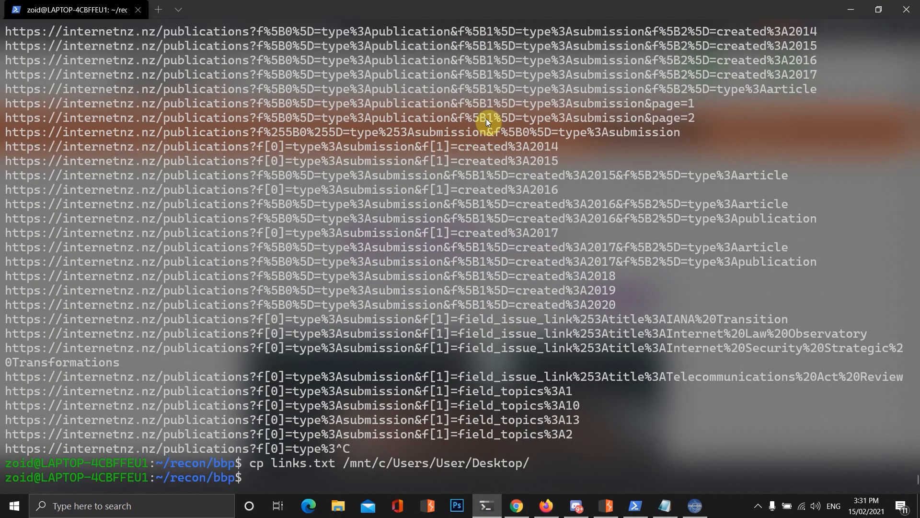
- Switch to Chrome after copying links.txt to the Desktop
click(516, 506)
text(chaos.project)
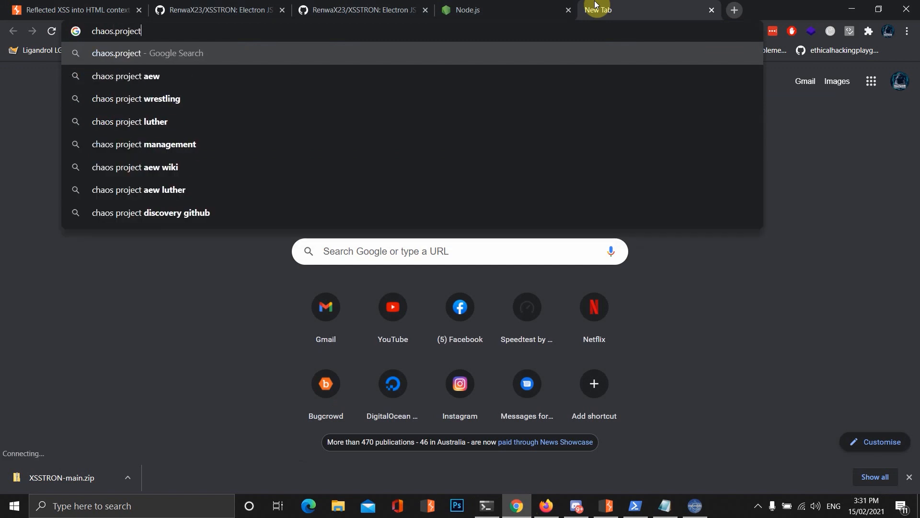
- On Chaos, filter programs to the 284 with rewards and select them all
text(discovery.io/#/)
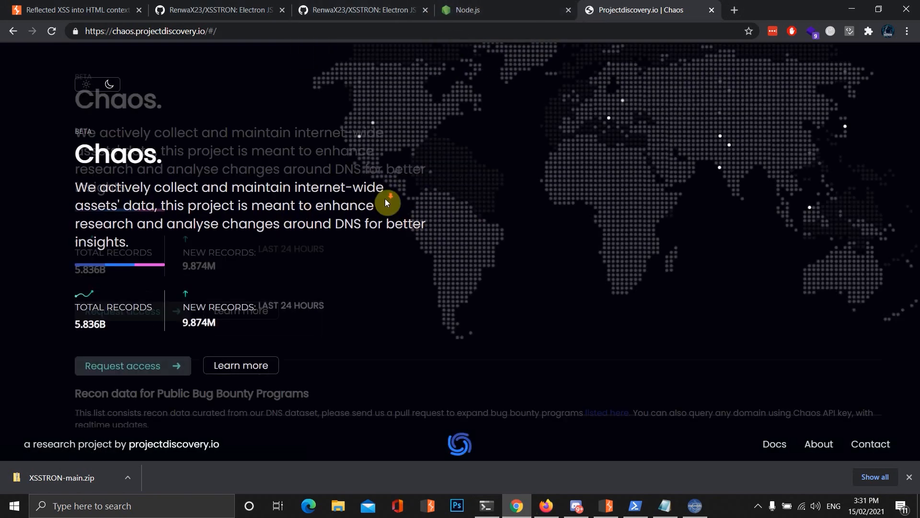
scroll(down, 3)
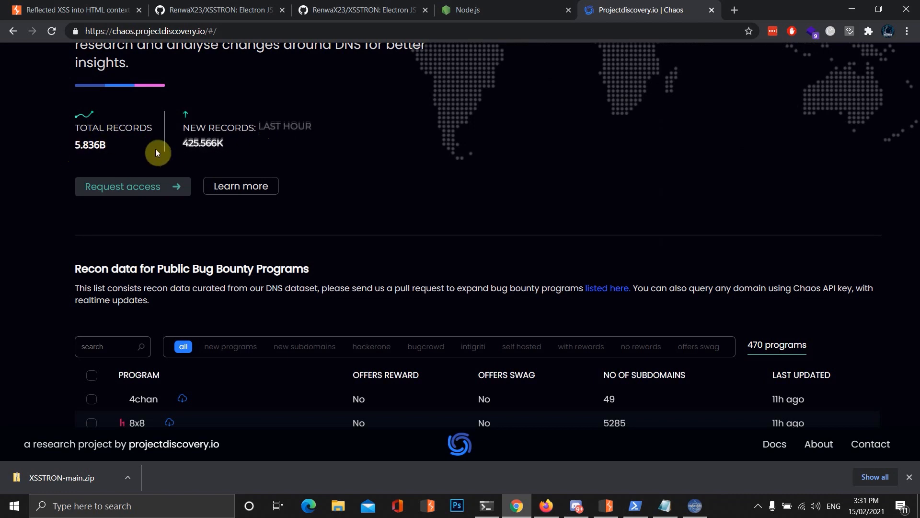
scroll(down, 3)
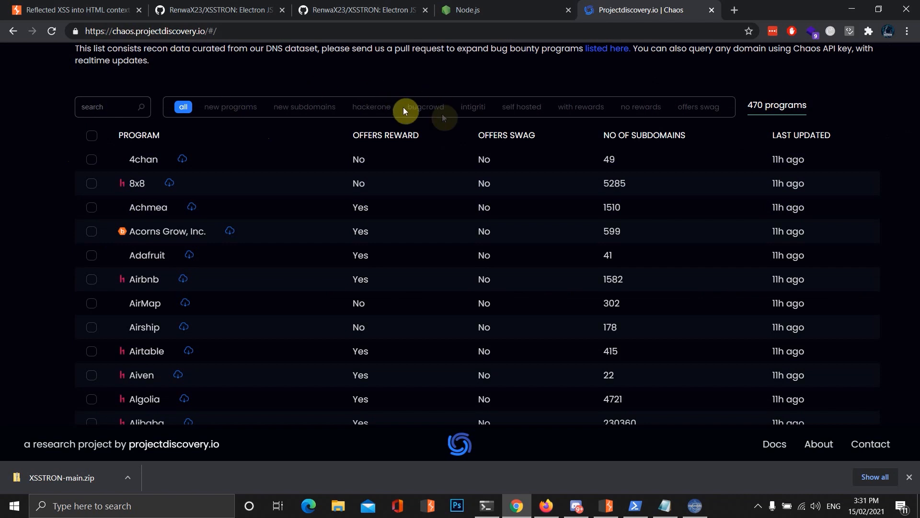
click(580, 107)
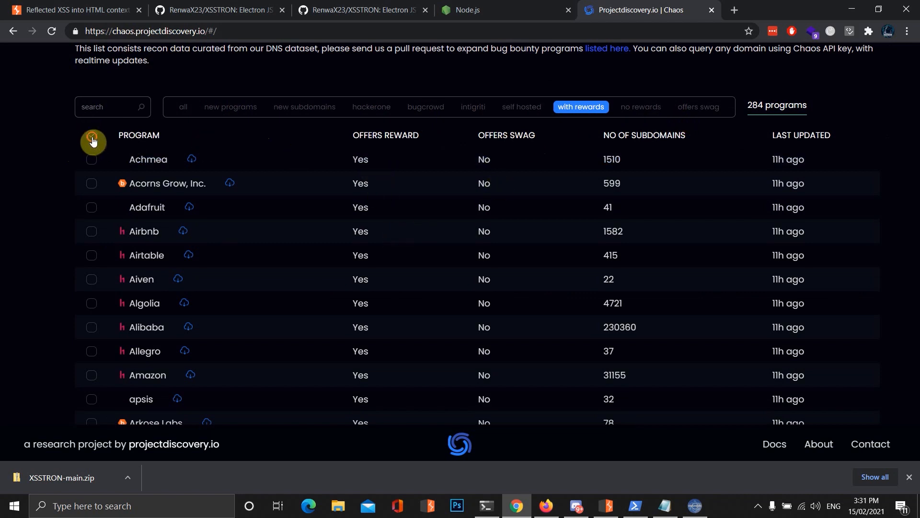
click(91, 135)
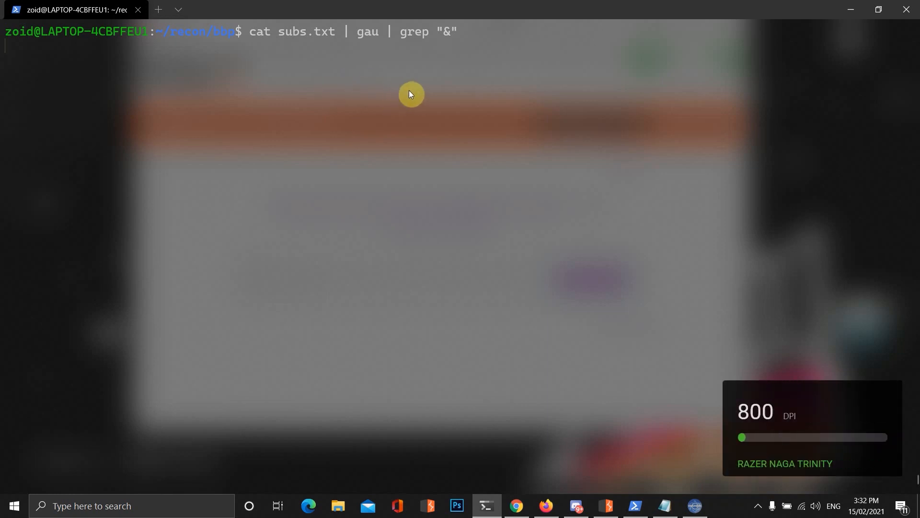
mouse_move(415, 72)
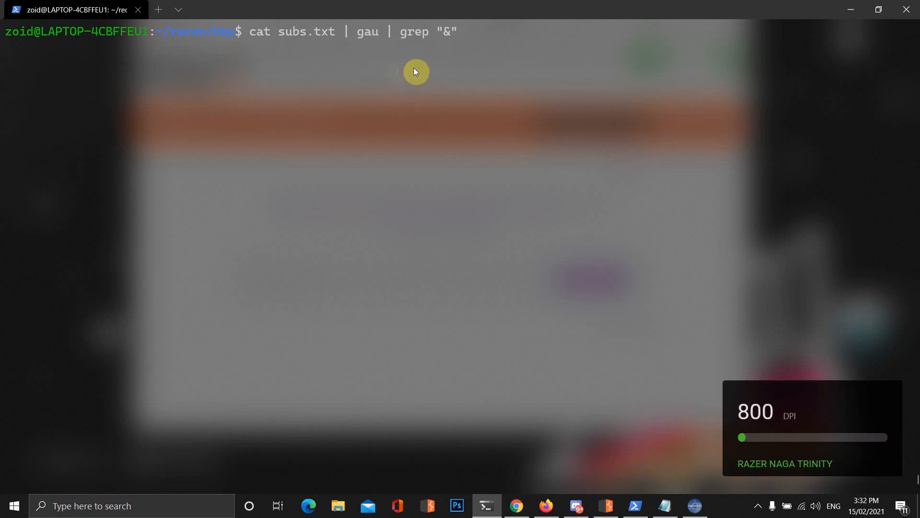
mouse_move(420, 86)
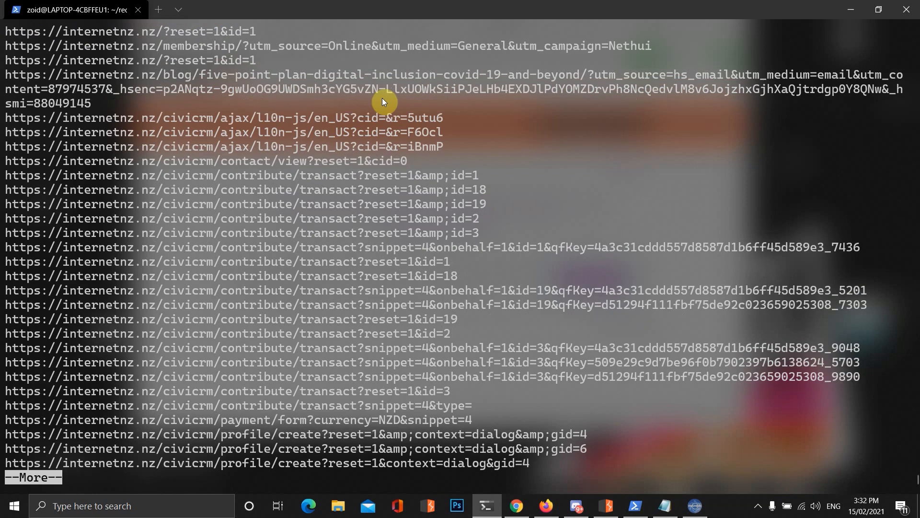
- Scroll through the parameterised internetnz.nz URLs returned by the gau pipeline
scroll(down, 3)
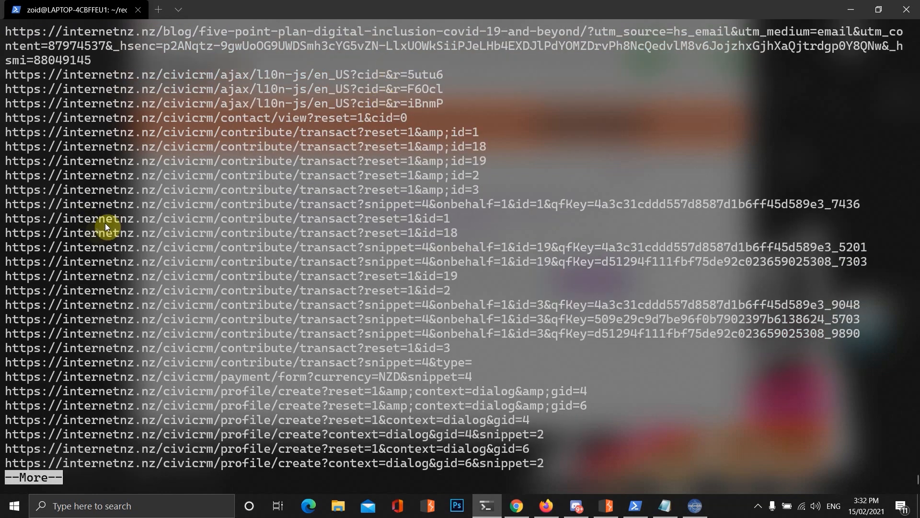
mouse_move(65, 321)
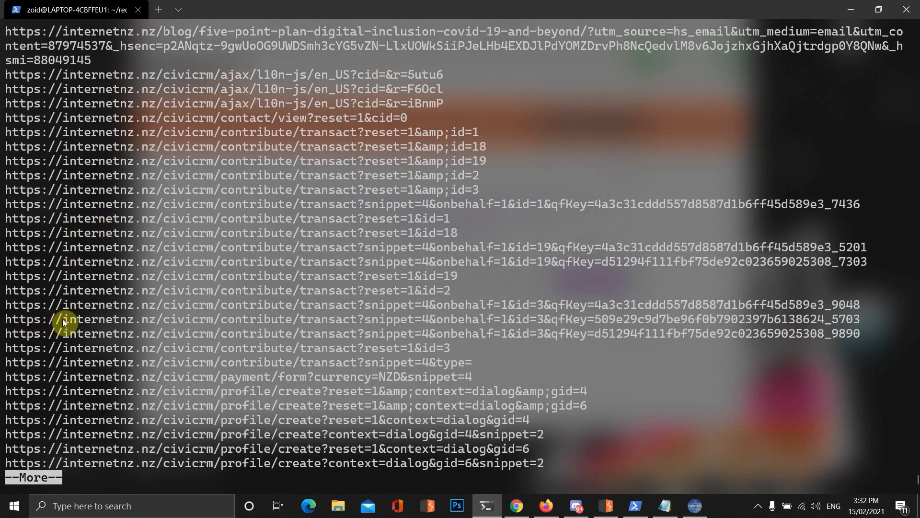
mouse_move(155, 325)
text(cat subs.txt | gau | grep "&)
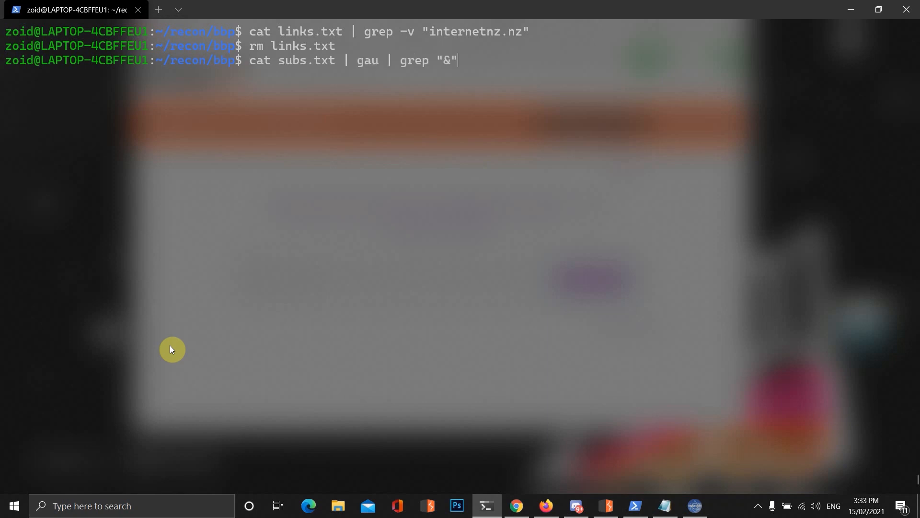
- Extend the gau command with grep -v "internetnz.nz" and tee -a into links.txt
text(|)
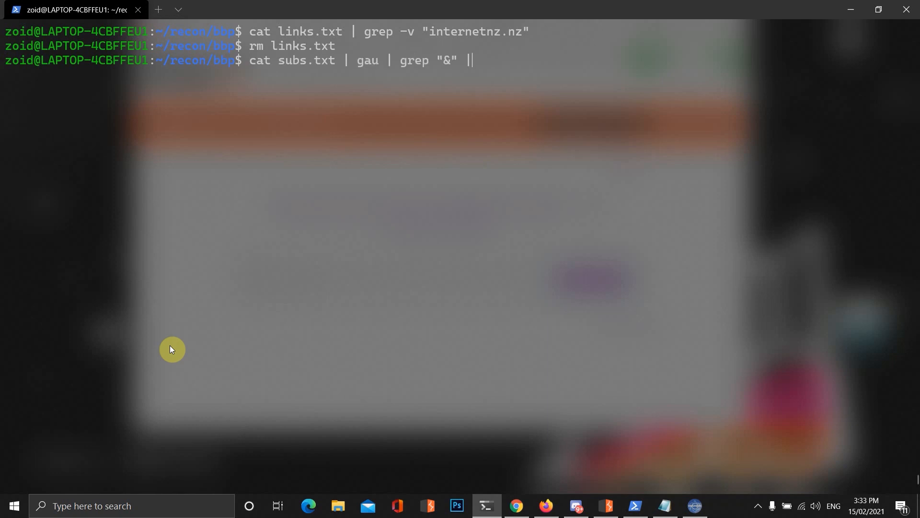
text(grep -v)
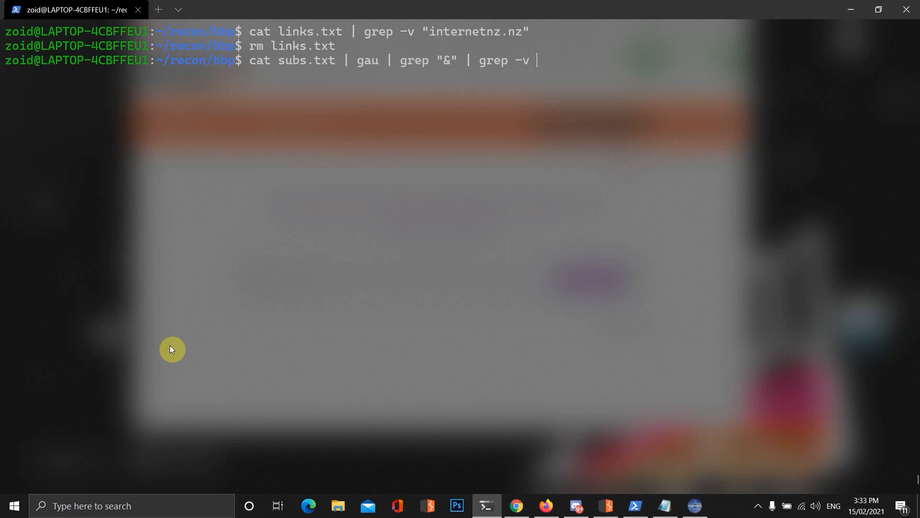
text("internetnz.nz")
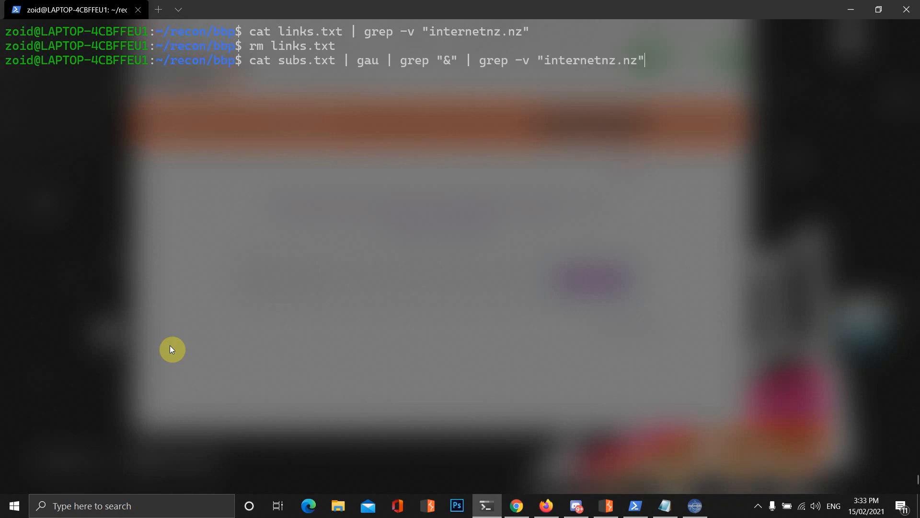
text(| tee -a)
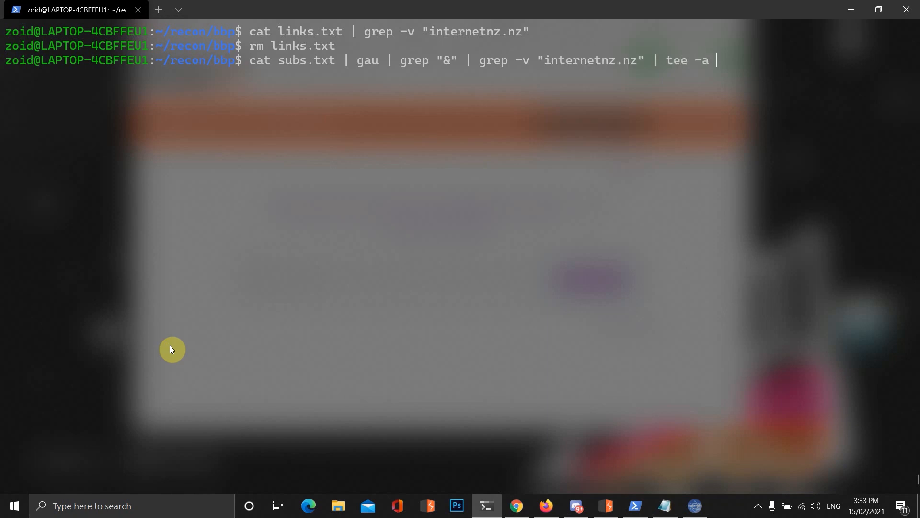
text(linj)
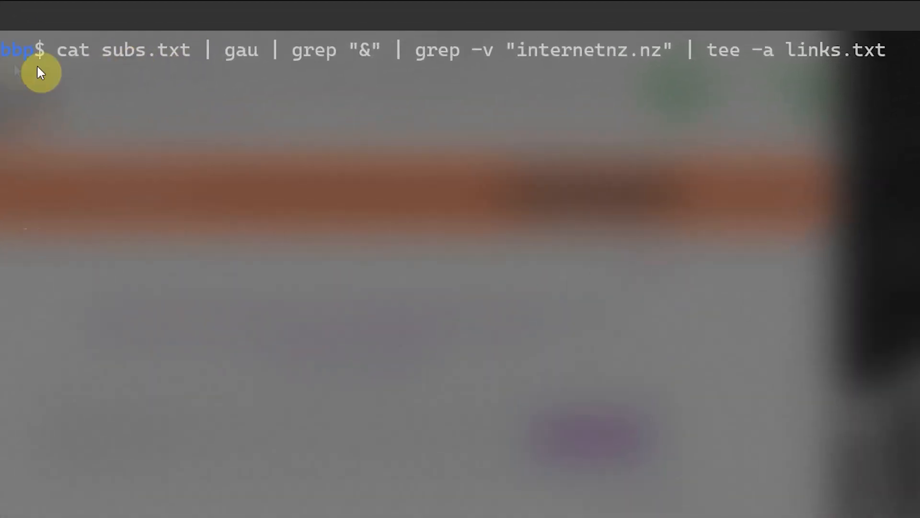
mouse_move(170, 103)
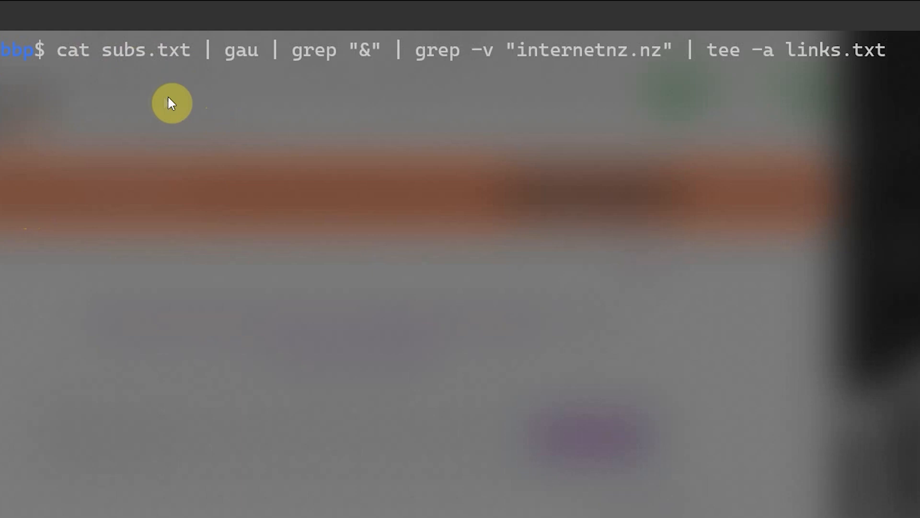
mouse_move(176, 73)
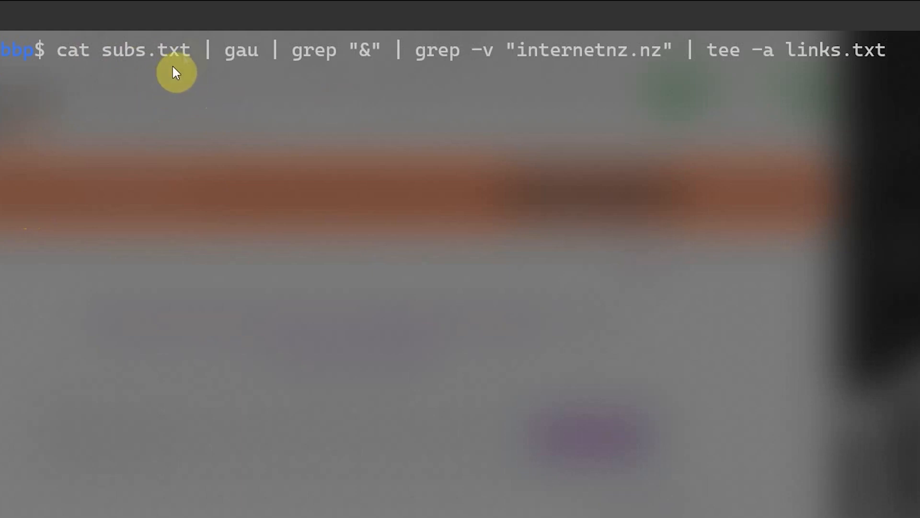
mouse_move(557, 71)
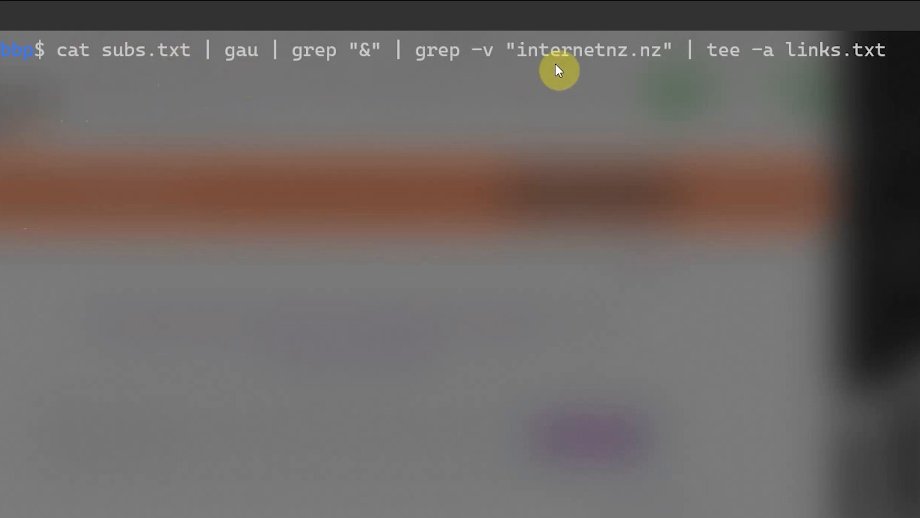
mouse_move(306, 99)
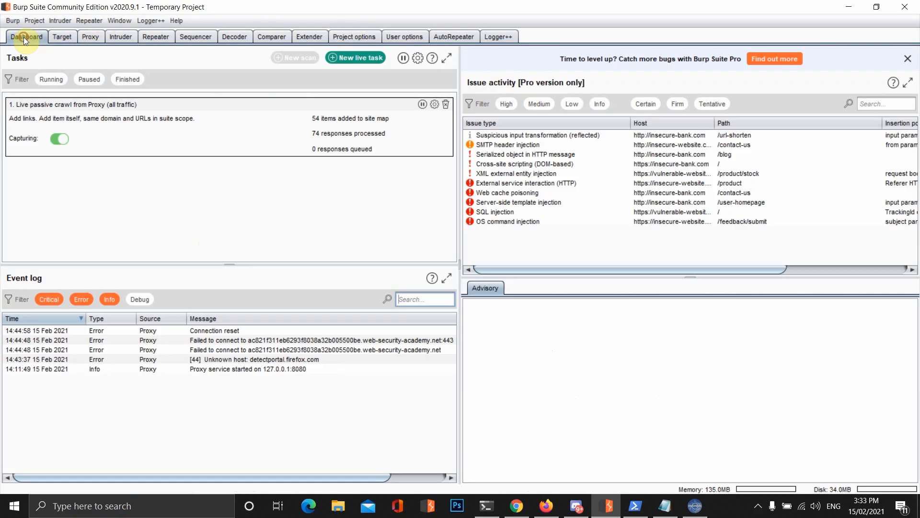
- Check the lab URL in Burp's Target scope, then view the site map
click(62, 36)
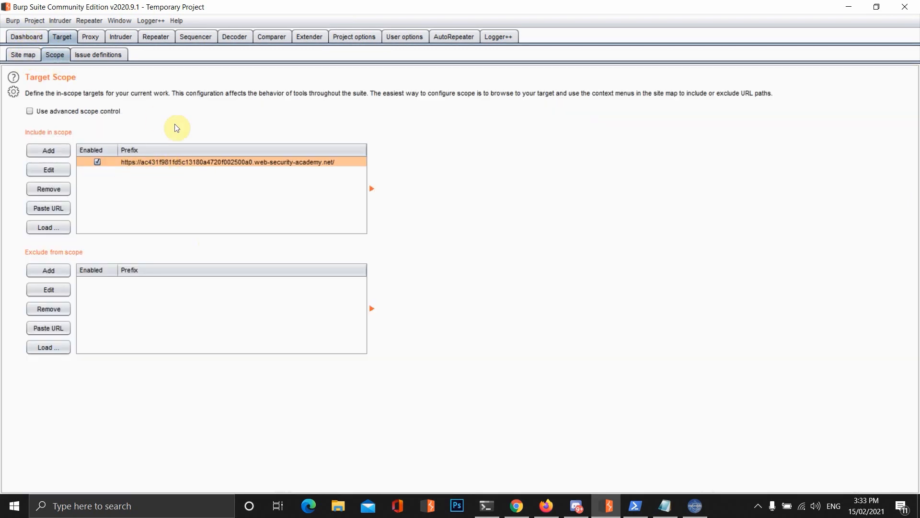
click(23, 54)
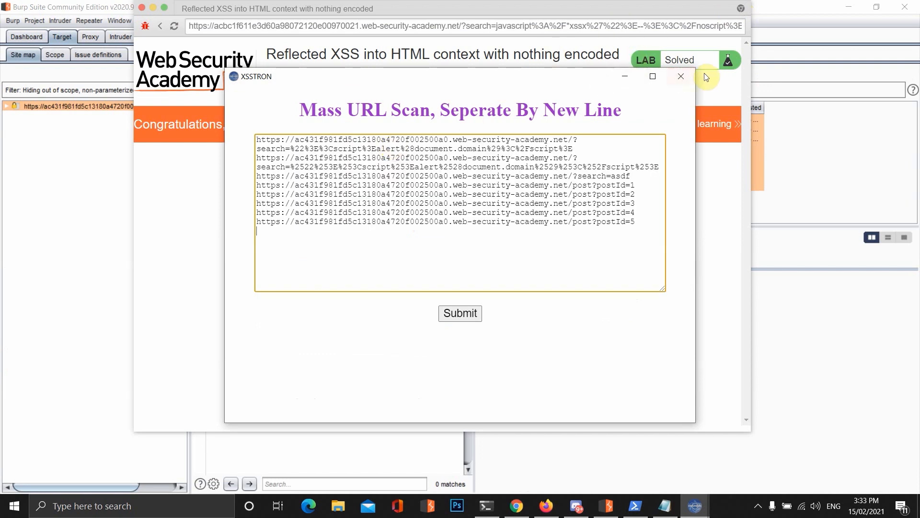
- Close the Mass URL Scan window so the solved lab page shows
click(680, 76)
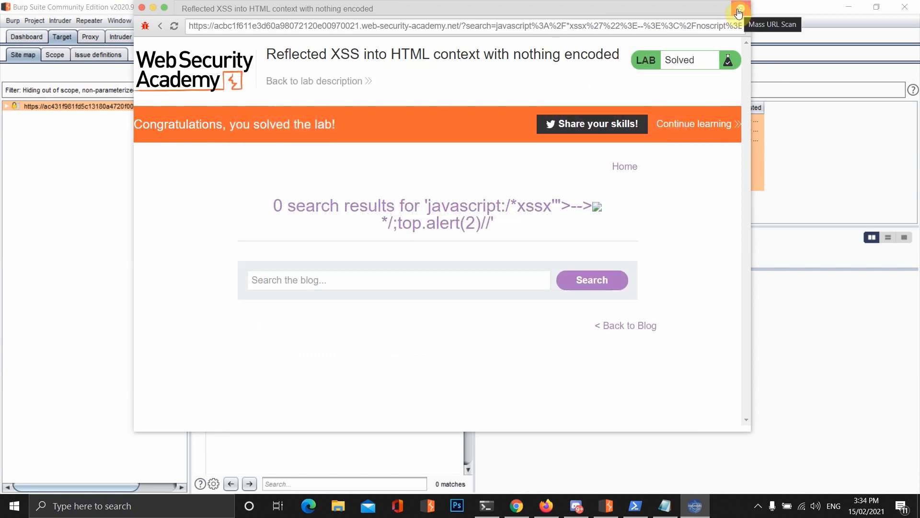
mouse_move(836, 16)
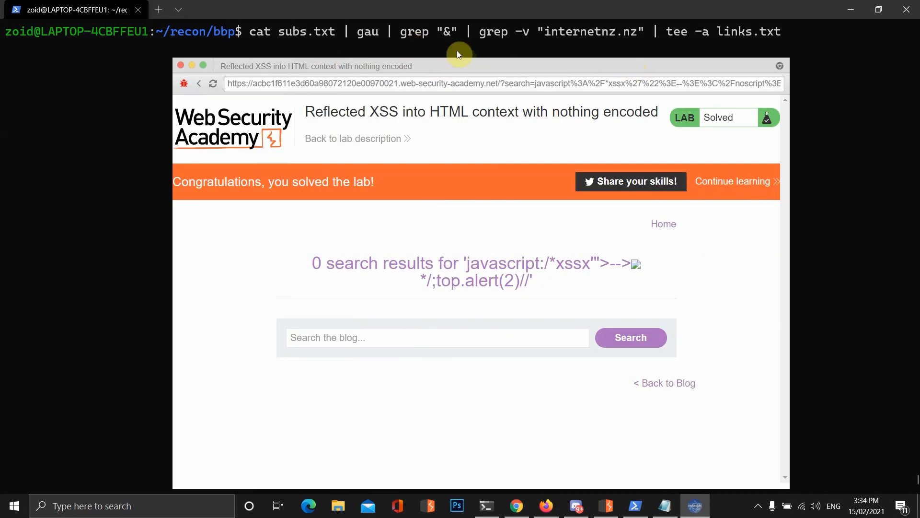
- Move XSSTRON aside, run the pipeline and copy the harvested 123contactform URLs
drag(458, 65, 572, 75)
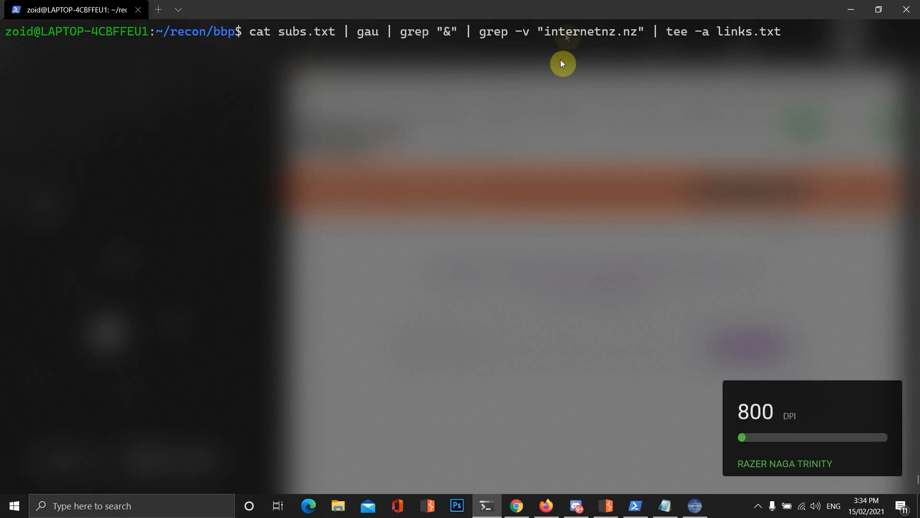
drag(551, 31, 640, 31)
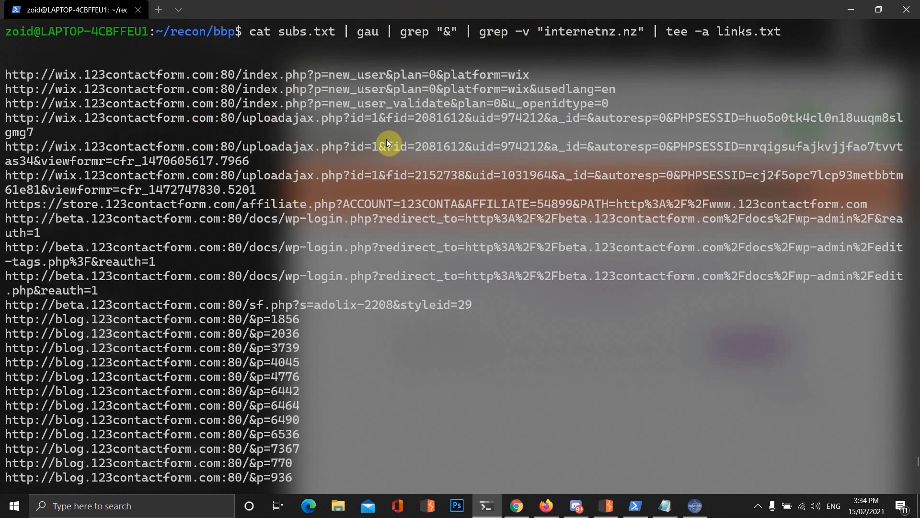
mouse_move(346, 210)
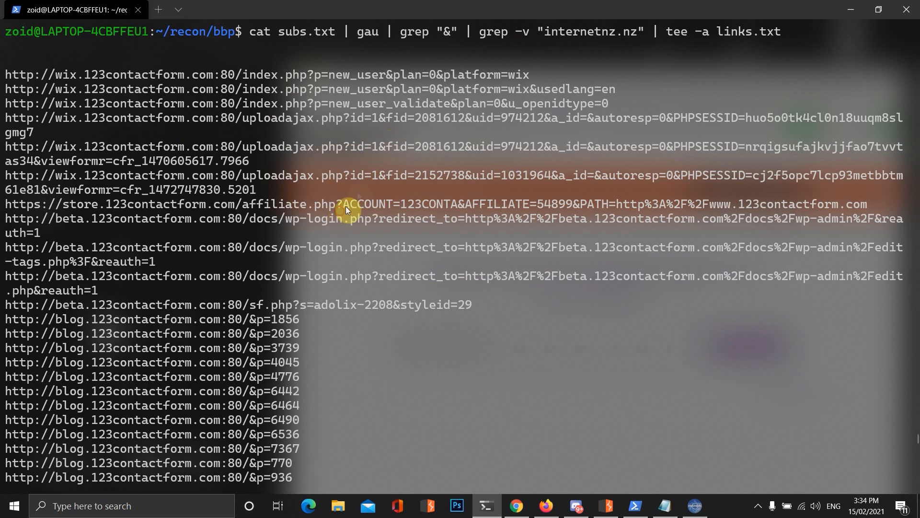
key(ctrl+c)
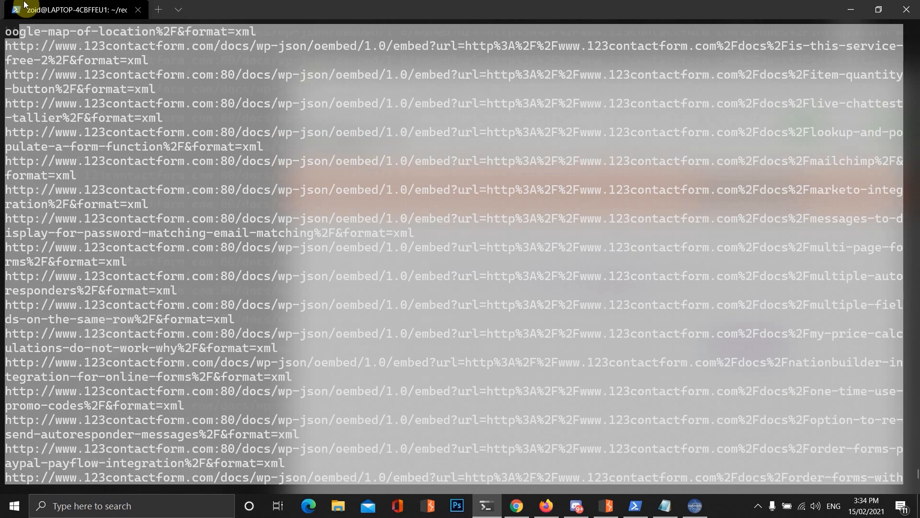
scroll(down, 3)
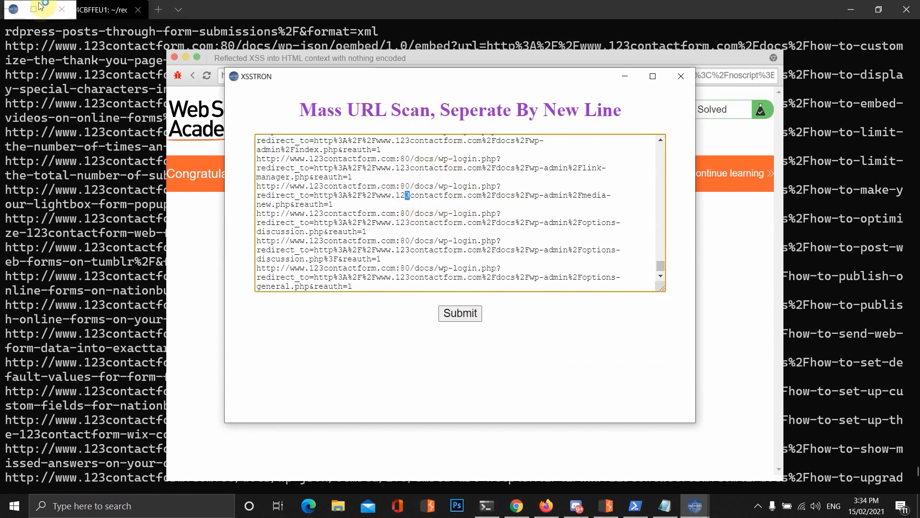
- Submit the 123contactform URLs for mass scanning and reopen the scan window
click(460, 313)
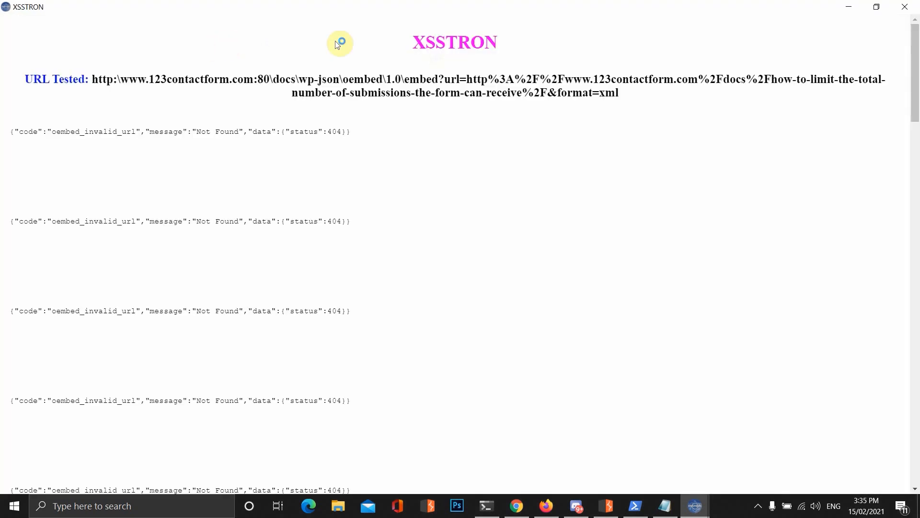
mouse_move(363, 136)
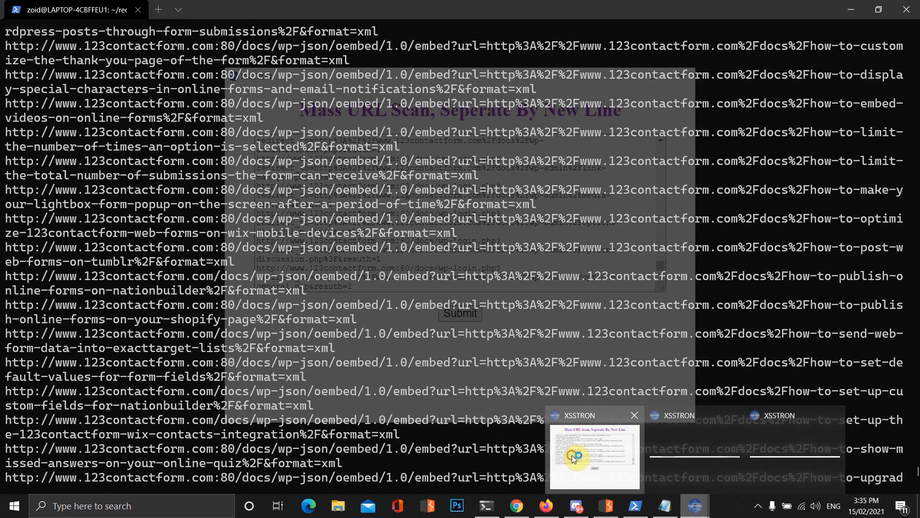
click(593, 457)
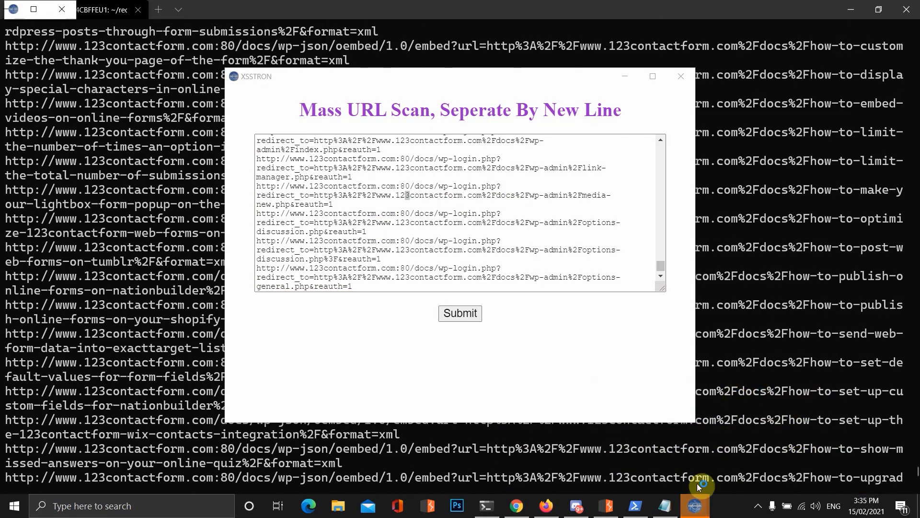
mouse_move(540, 124)
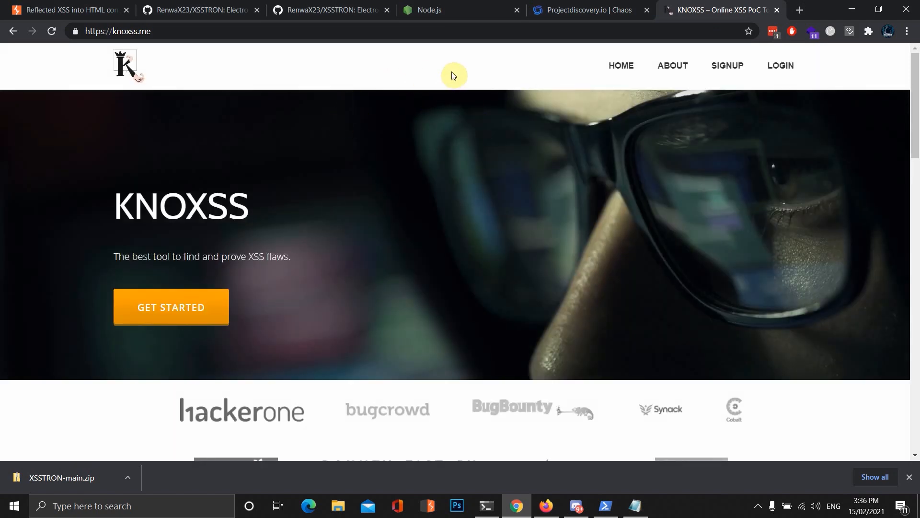
mouse_move(208, 307)
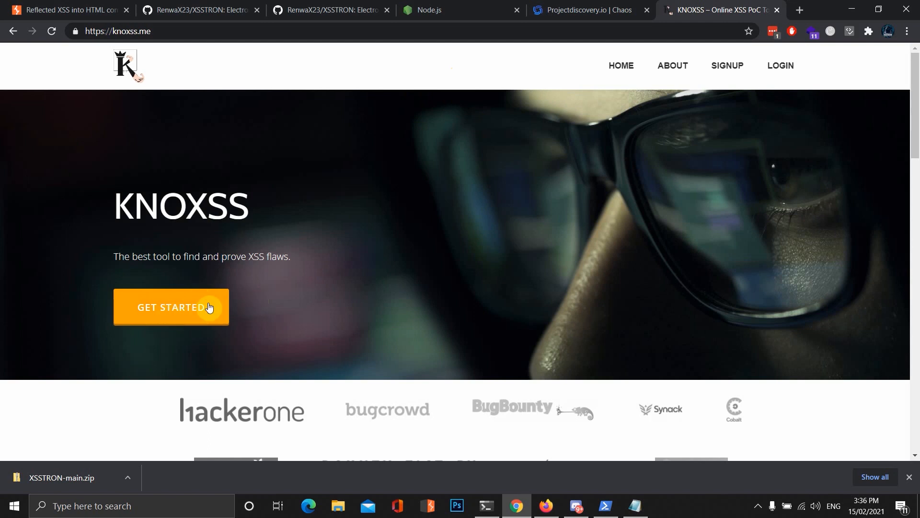
mouse_move(697, 52)
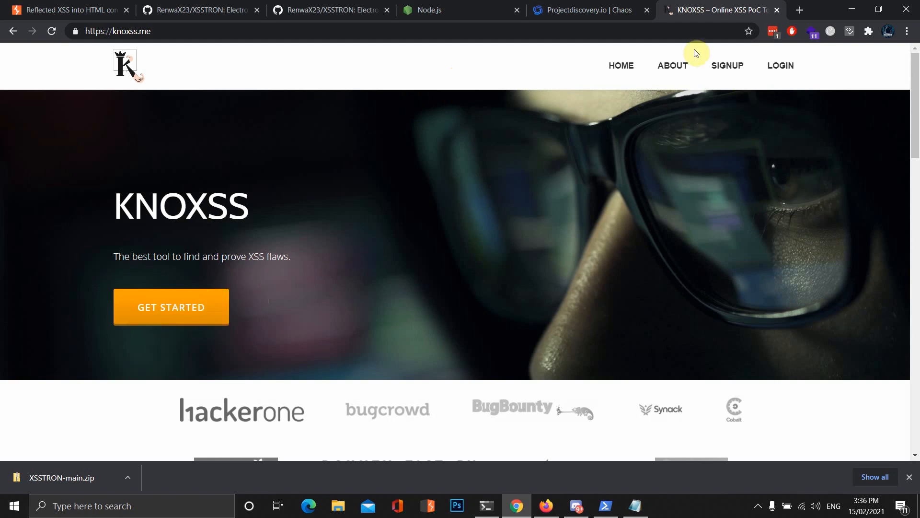
- Browse the KNOXSS signup pricing plans, then return to the XSSTRON GitHub tab
scroll(down, 3)
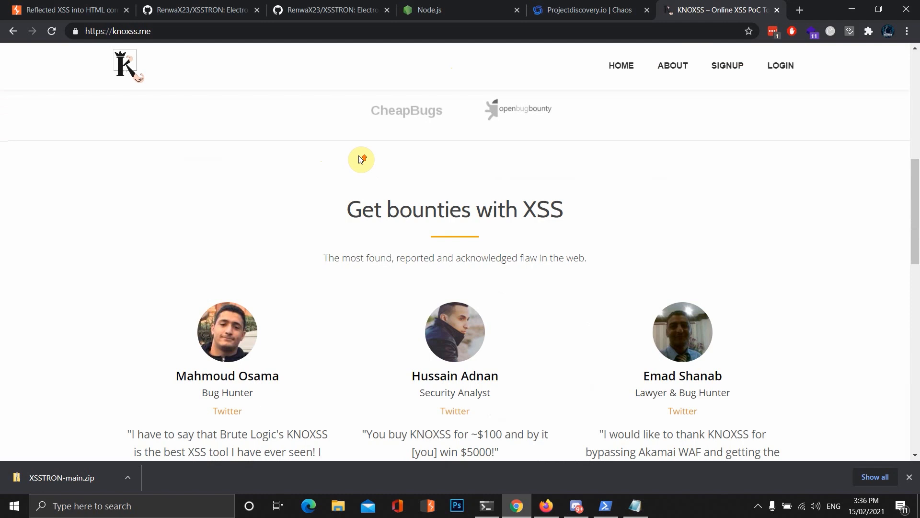
click(726, 65)
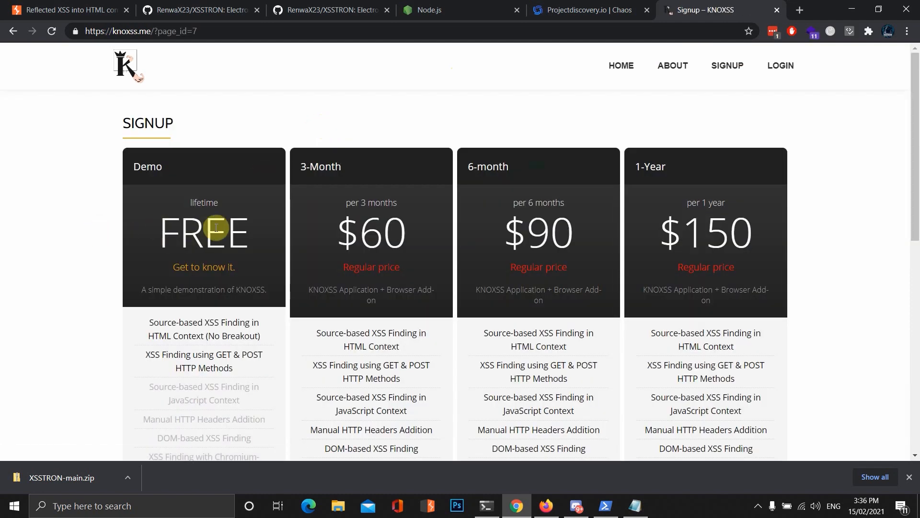
scroll(down, 3)
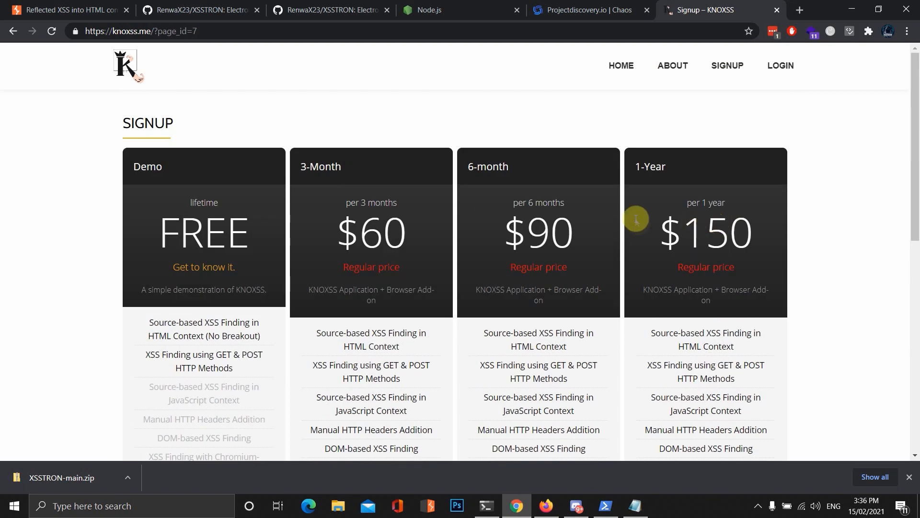
mouse_move(711, 229)
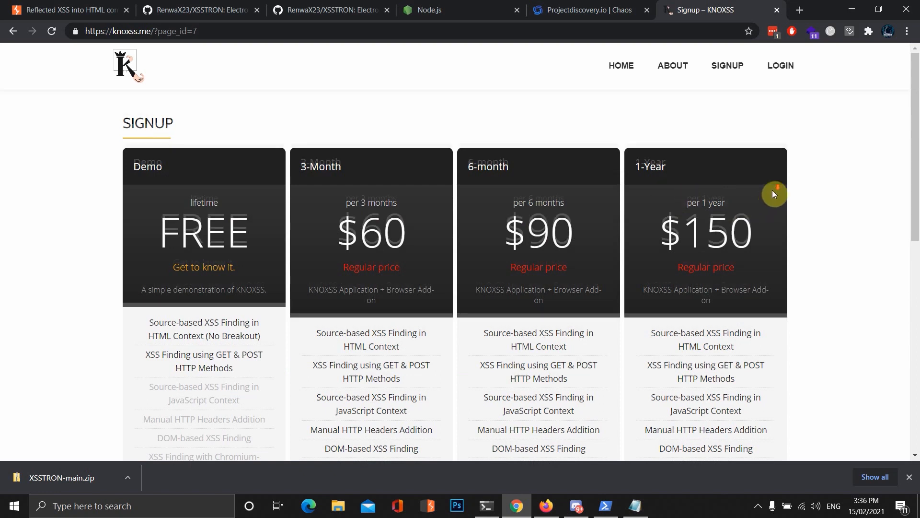
scroll(down, 3)
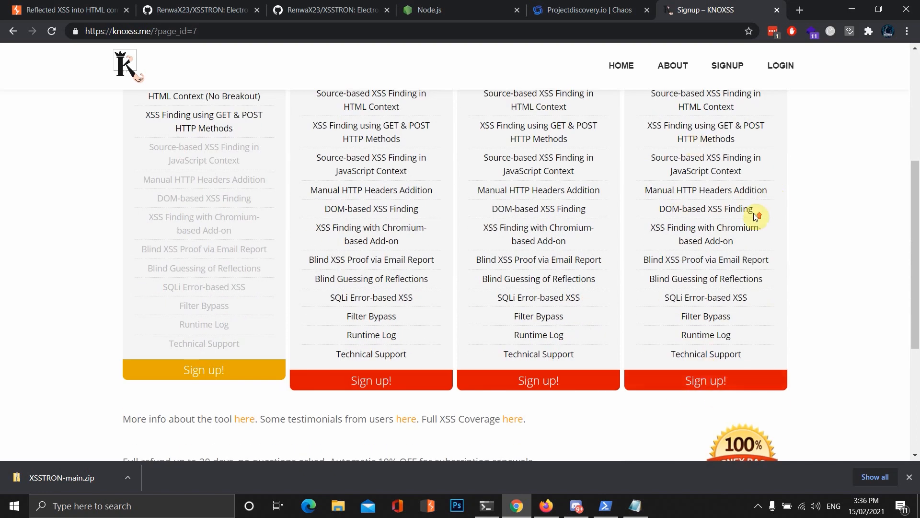
scroll(up, 3)
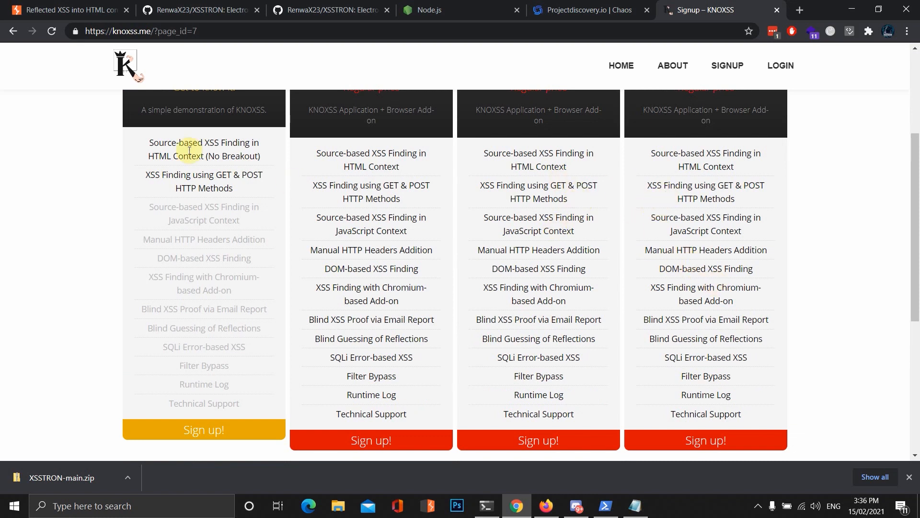
click(199, 10)
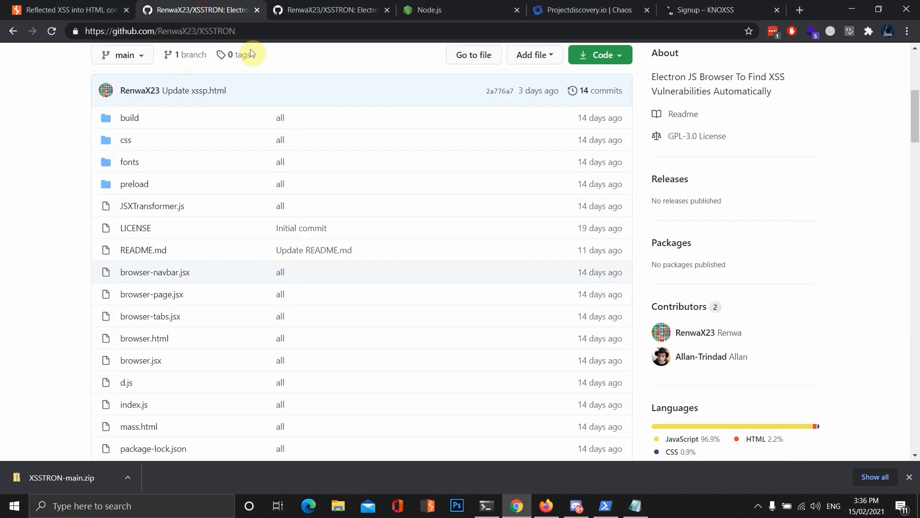